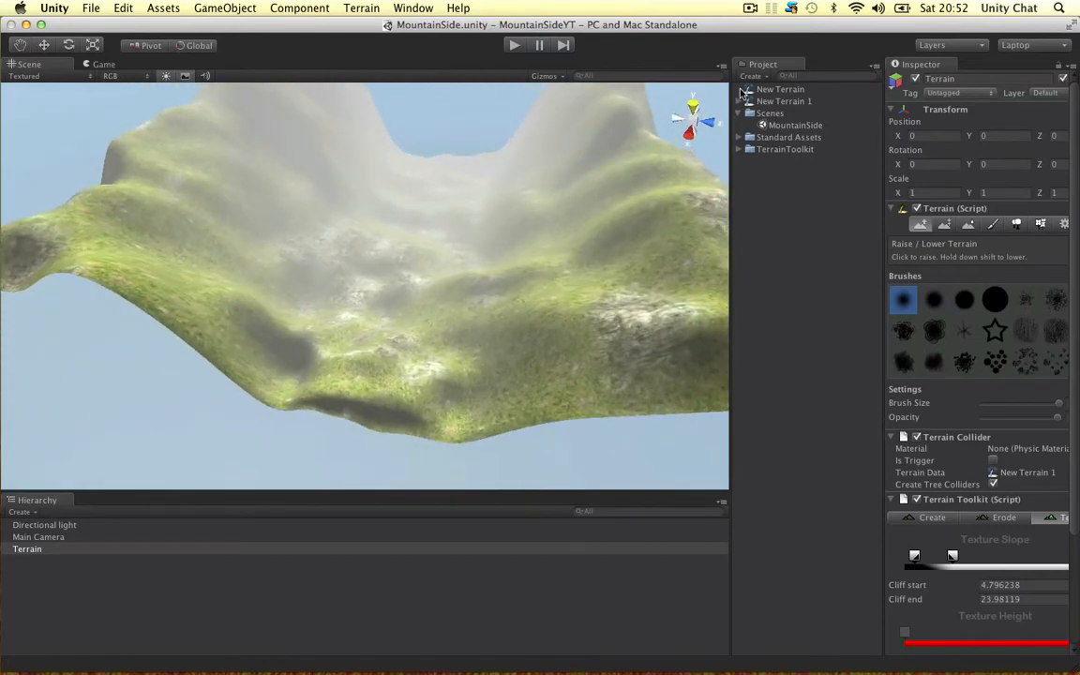
# Delete the unused New Terrain asset and rename the terrain data and scene terrain to MountainRange
pyautogui.click(781, 88)
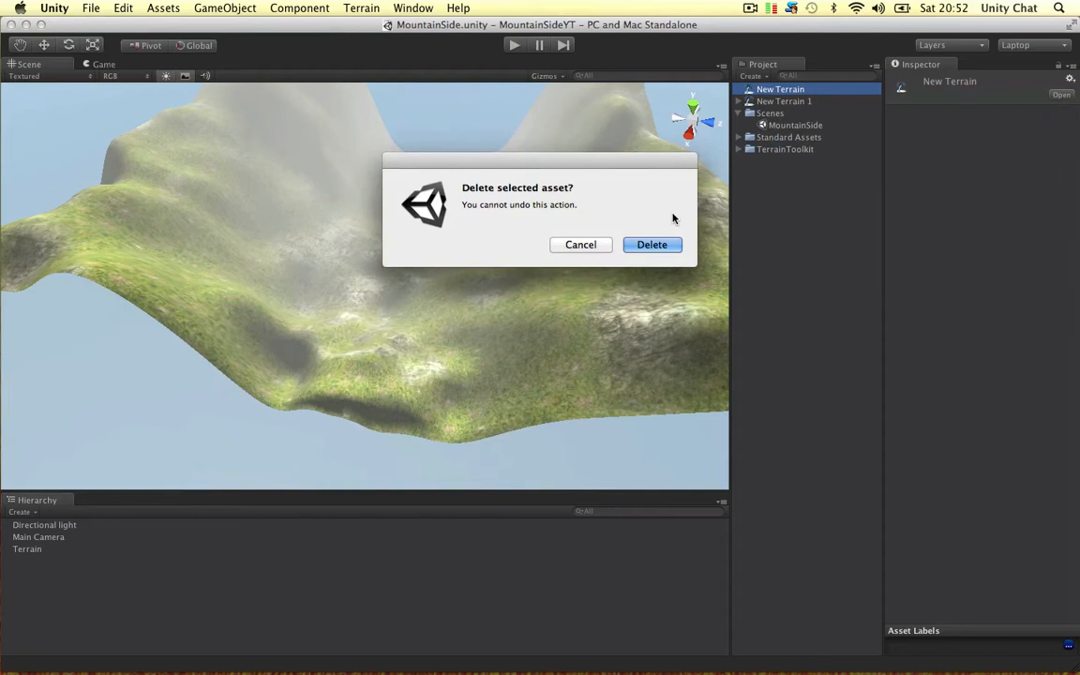
pyautogui.click(652, 245)
pyautogui.write('MountainRange')
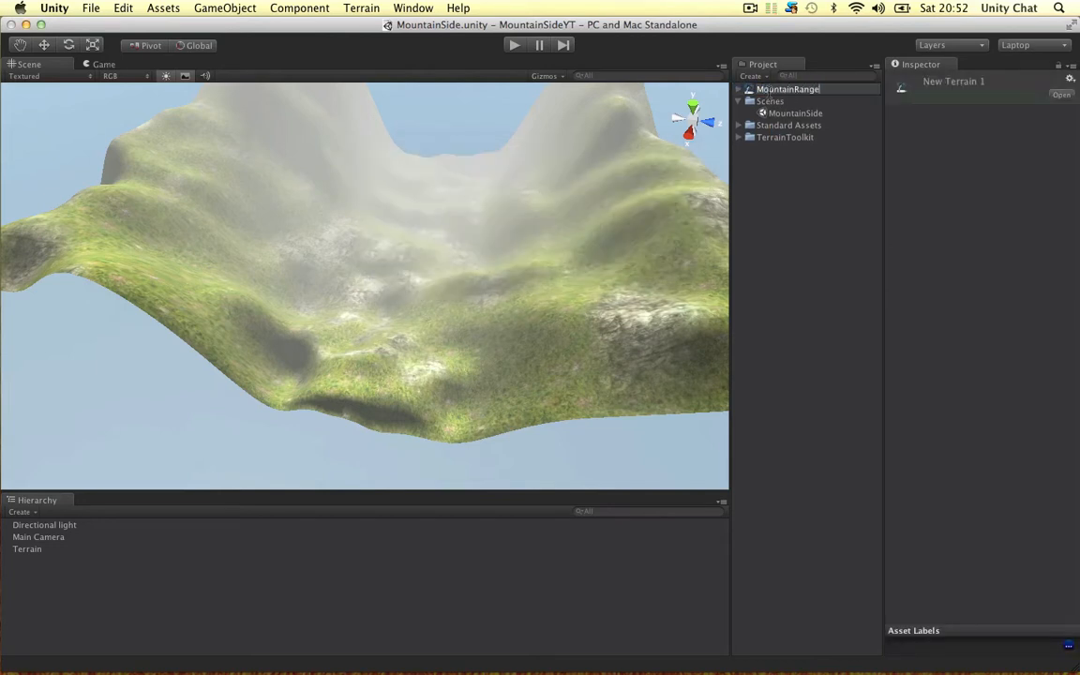
pyautogui.click(27, 549)
pyautogui.write('M')
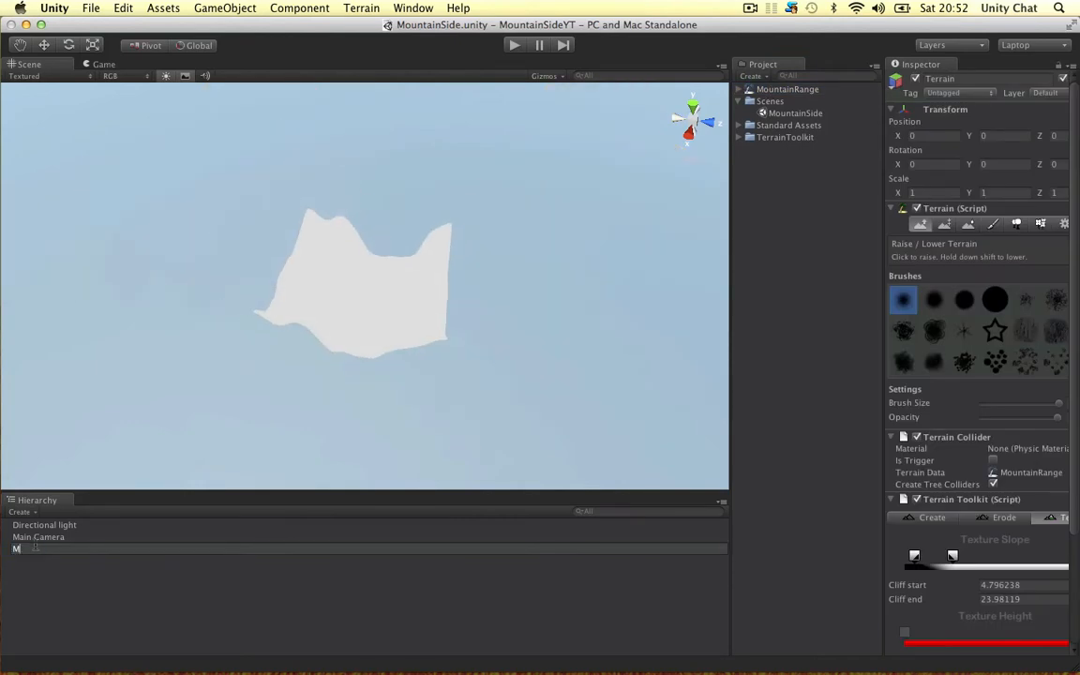
pyautogui.click(43, 548)
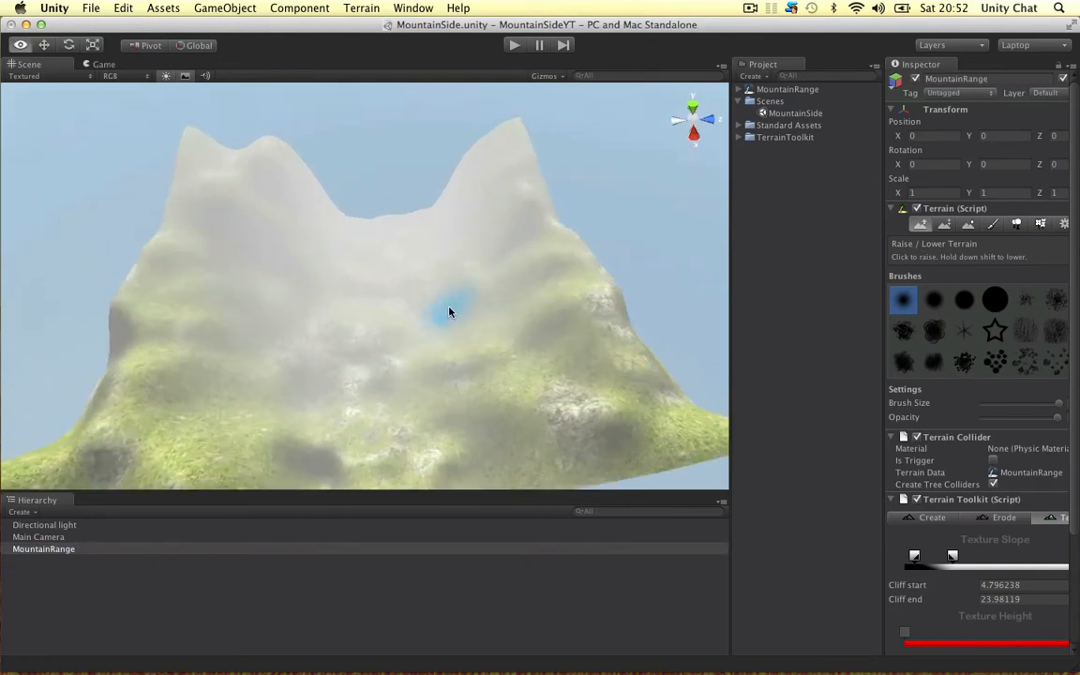
# Drag the Standard Assets First Person Controller into the valley, removing the Main Camera
pyautogui.moveTo(450, 312); pyautogui.dragTo(518, 208)
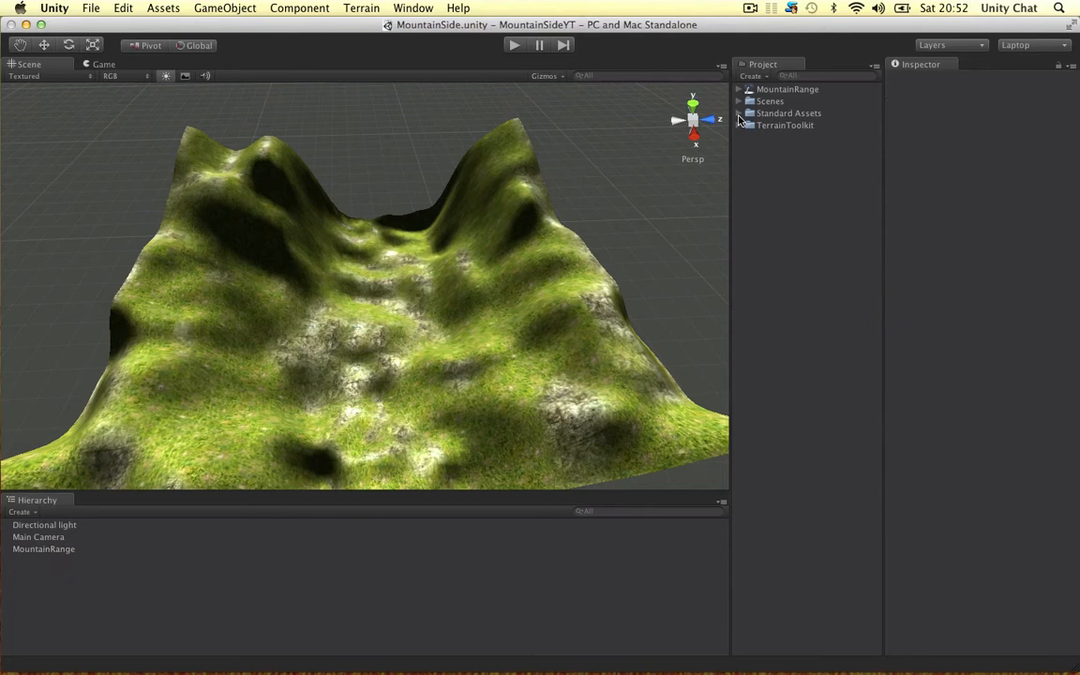
pyautogui.click(740, 113)
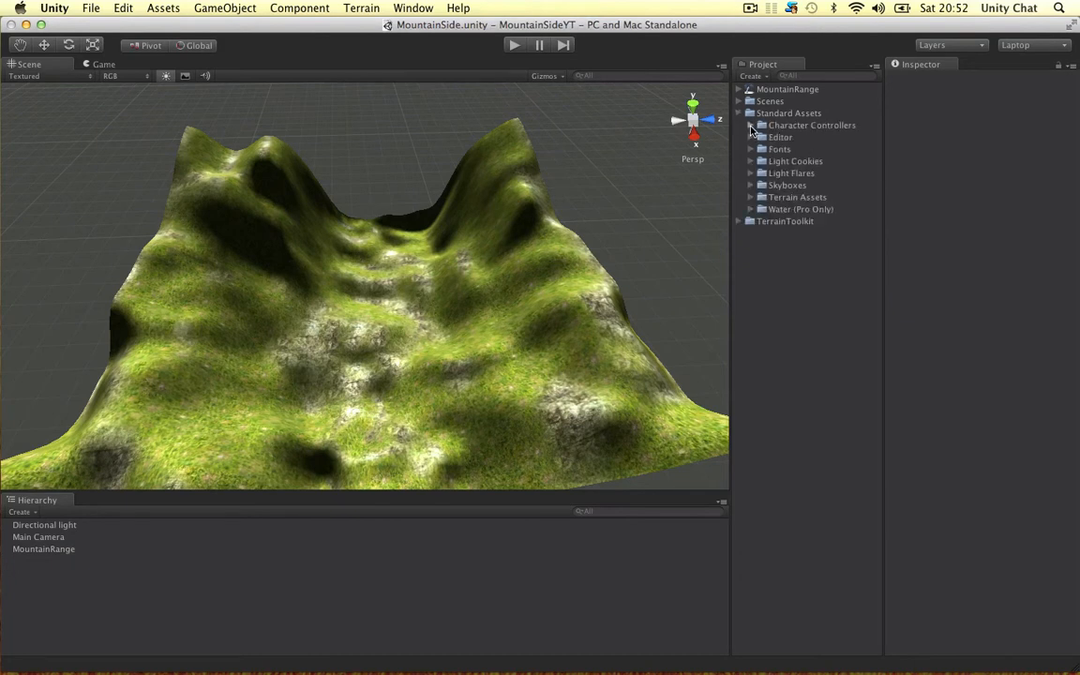
pyautogui.click(750, 124)
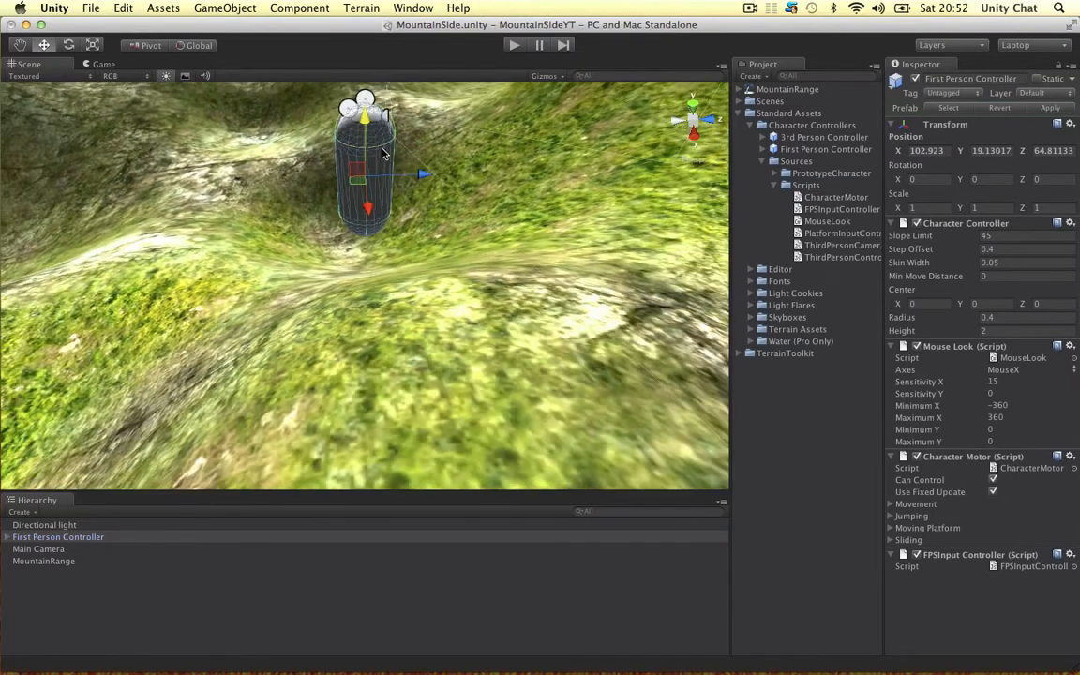
pyautogui.click(788, 112)
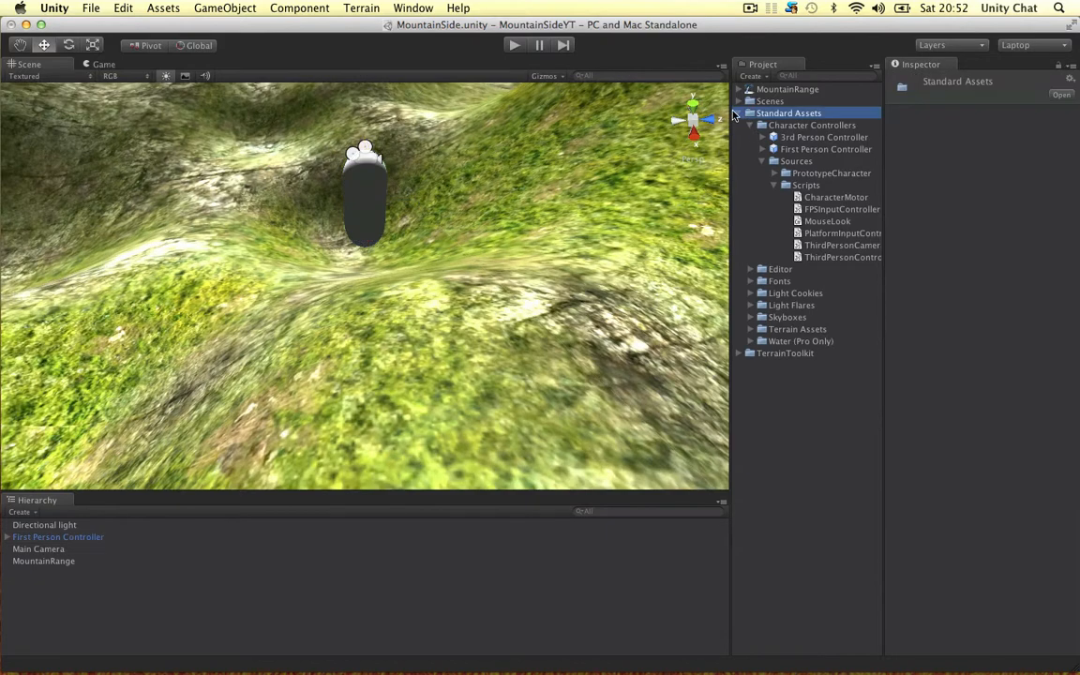
pyautogui.click(739, 113)
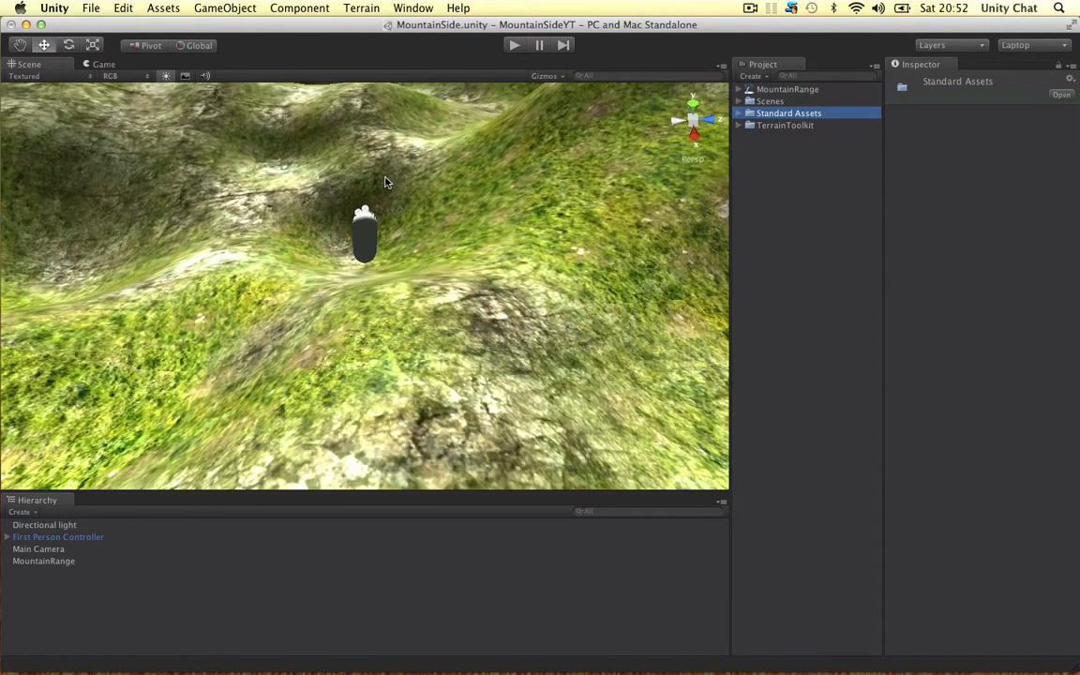
pyautogui.rightClick(28, 548)
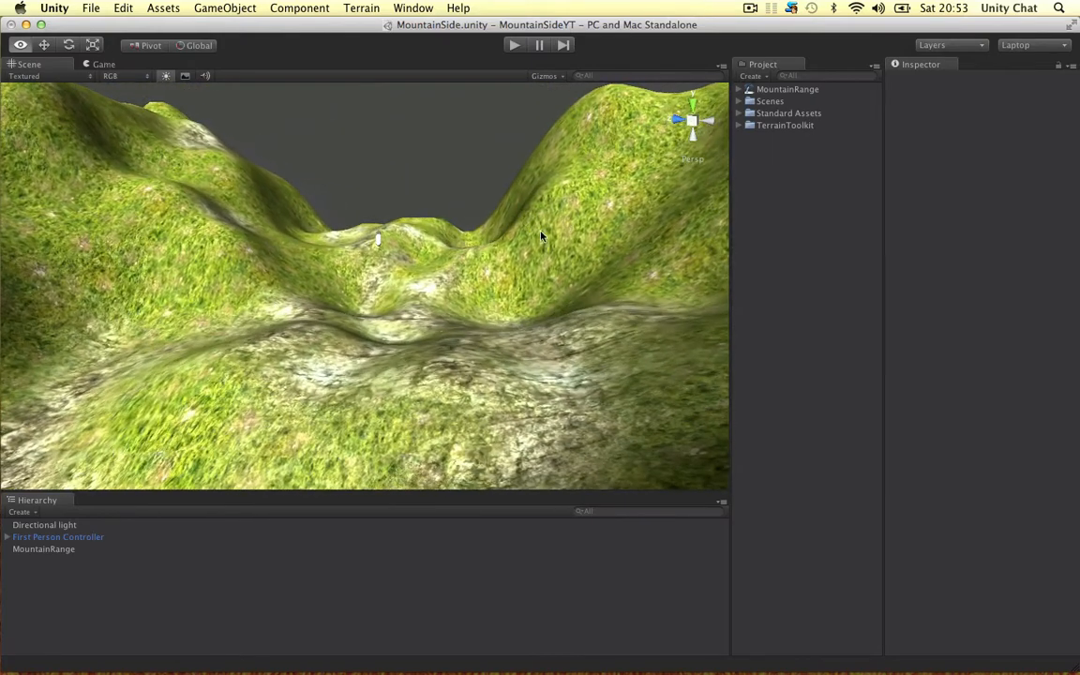
# Sculpt the MountainRange valley floor into a basin with brush size 100 and opacity 35
pyautogui.click(43, 549)
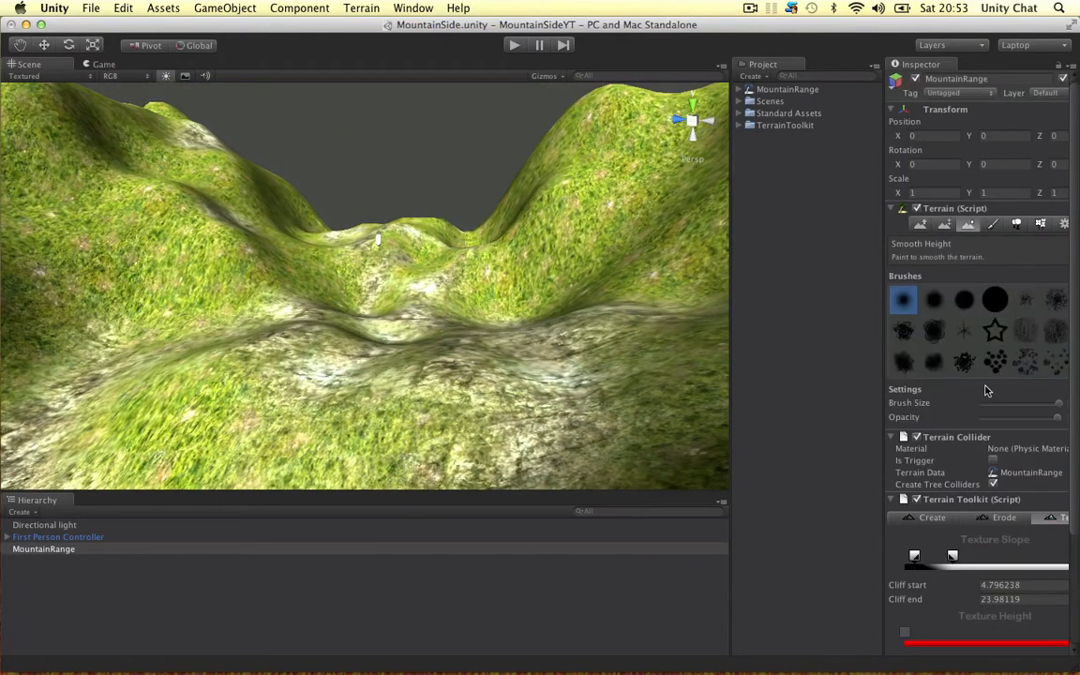
pyautogui.moveTo(886, 410)
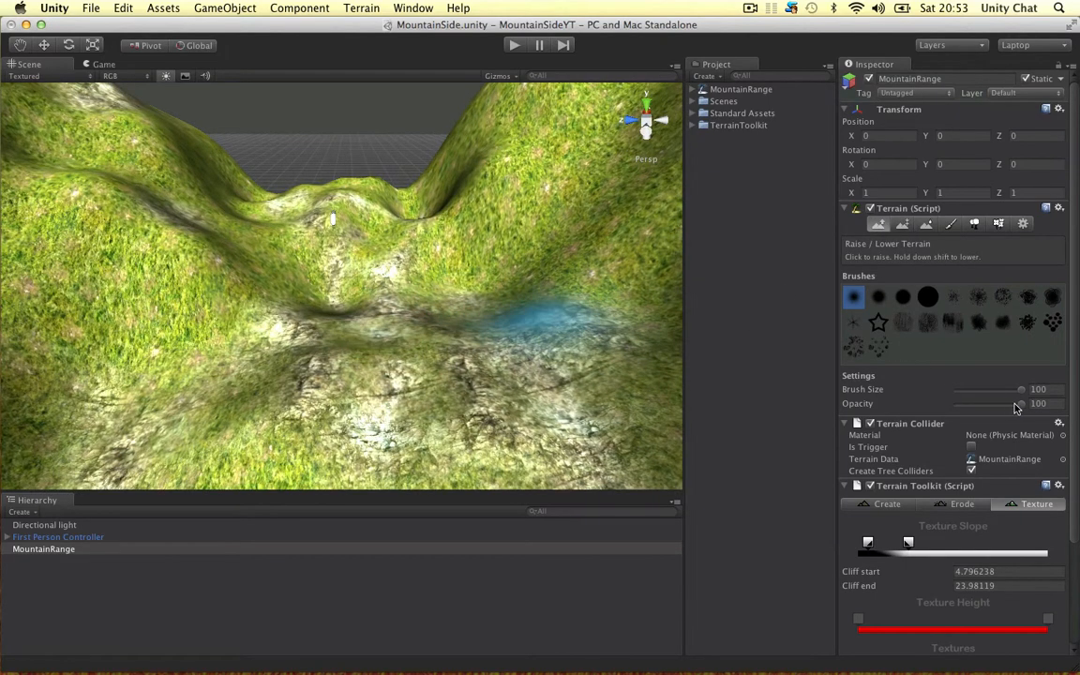
pyautogui.moveTo(1022, 403); pyautogui.dragTo(978, 403)
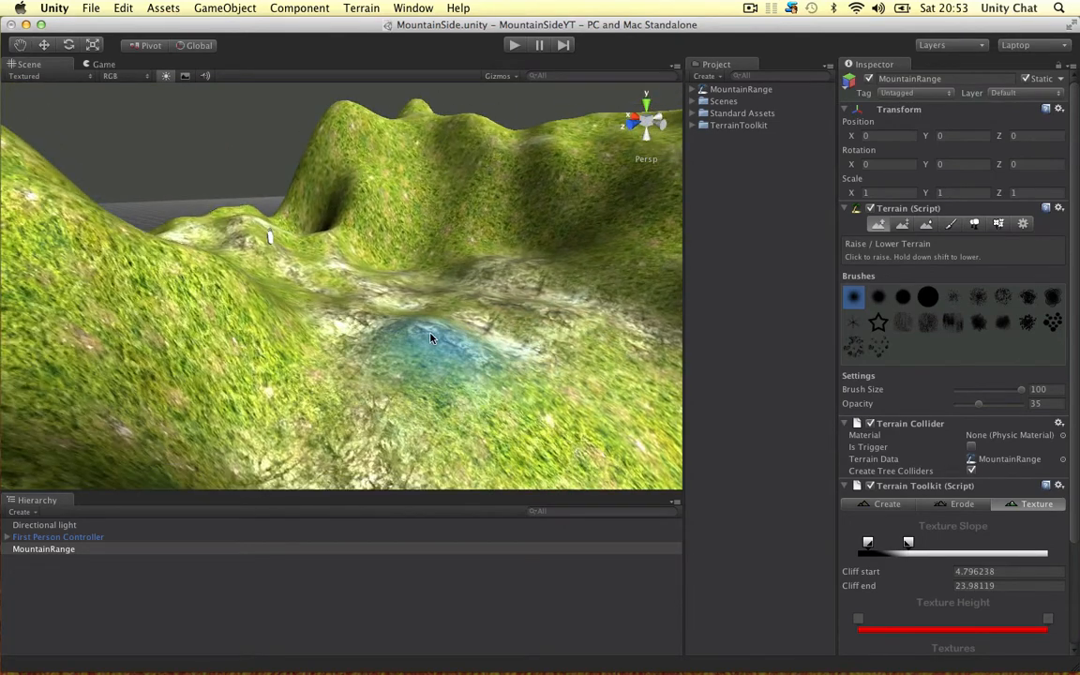
pyautogui.moveTo(432, 337); pyautogui.dragTo(535, 339)
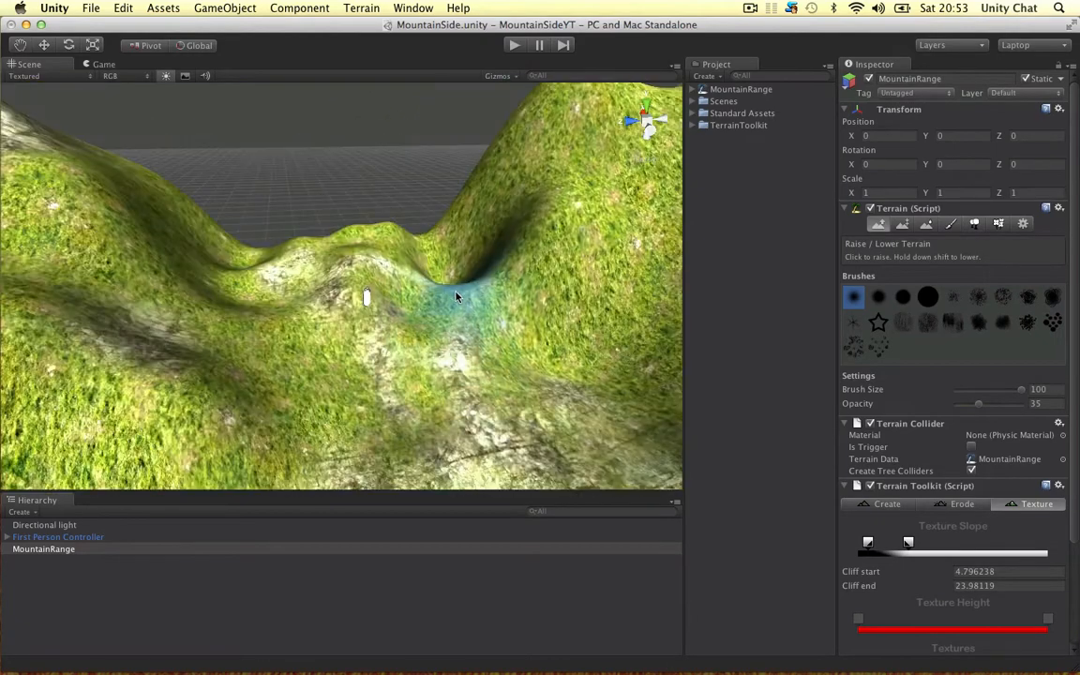
pyautogui.click(451, 272)
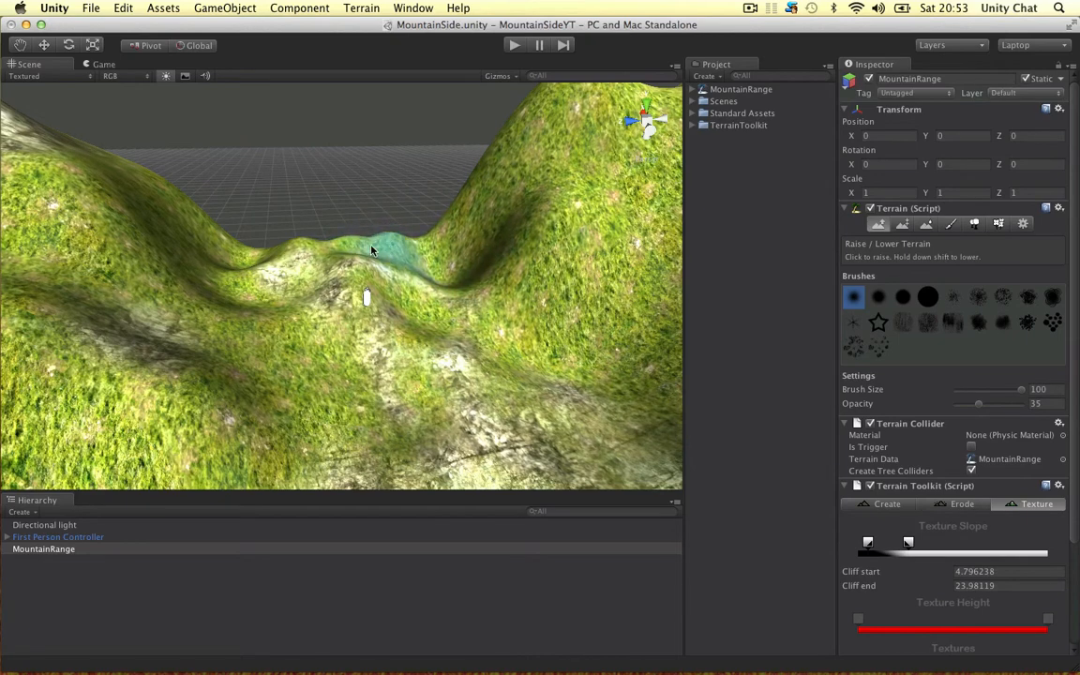
pyautogui.click(370, 249)
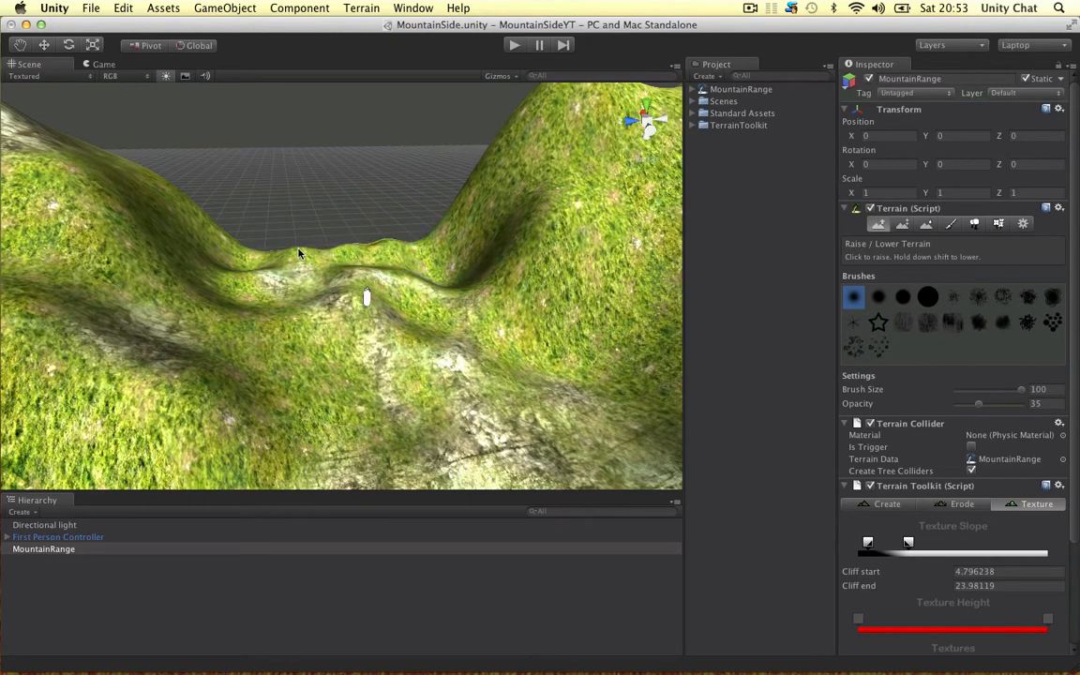
pyautogui.click(311, 300)
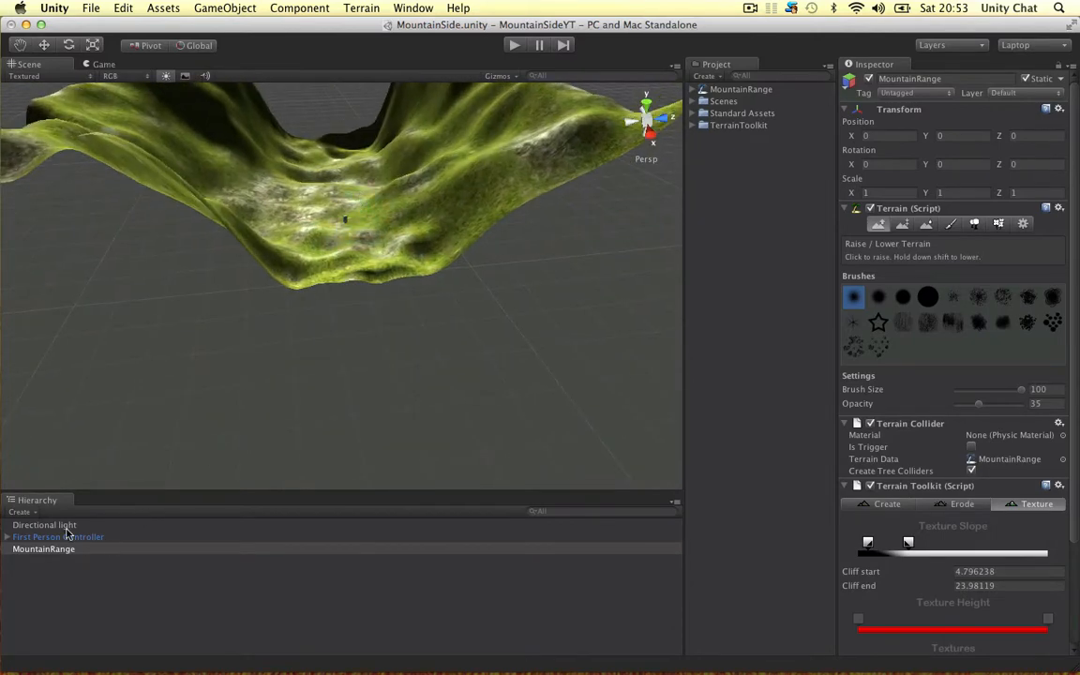
pyautogui.click(58, 536)
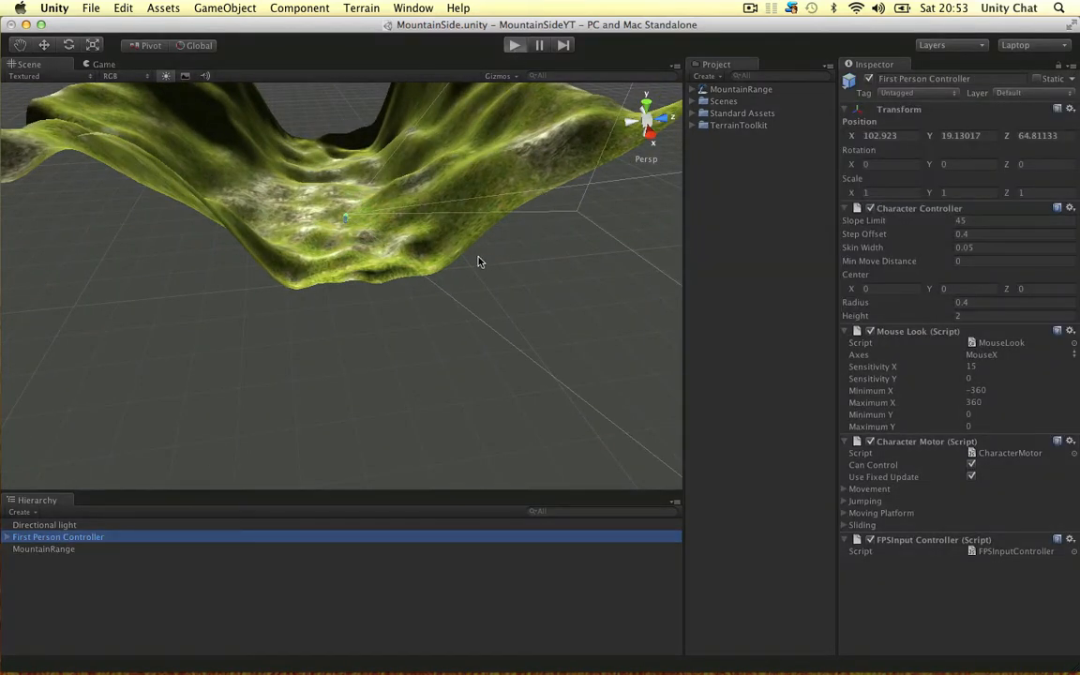
pyautogui.click(513, 45)
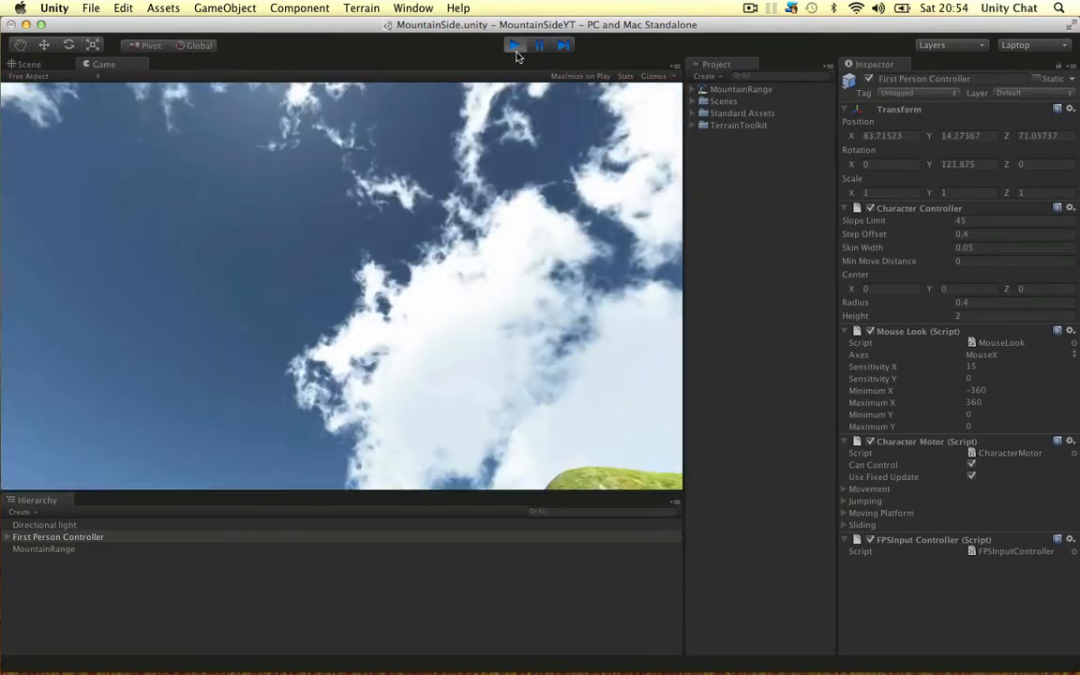
pyautogui.click(514, 45)
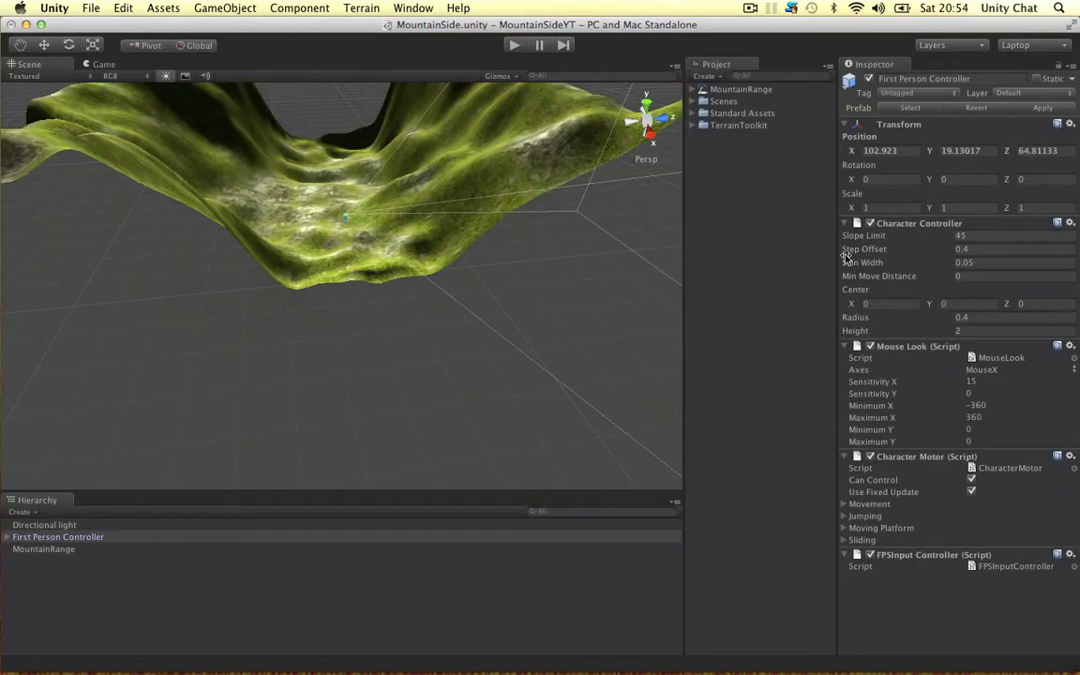
pyautogui.moveTo(430, 191)
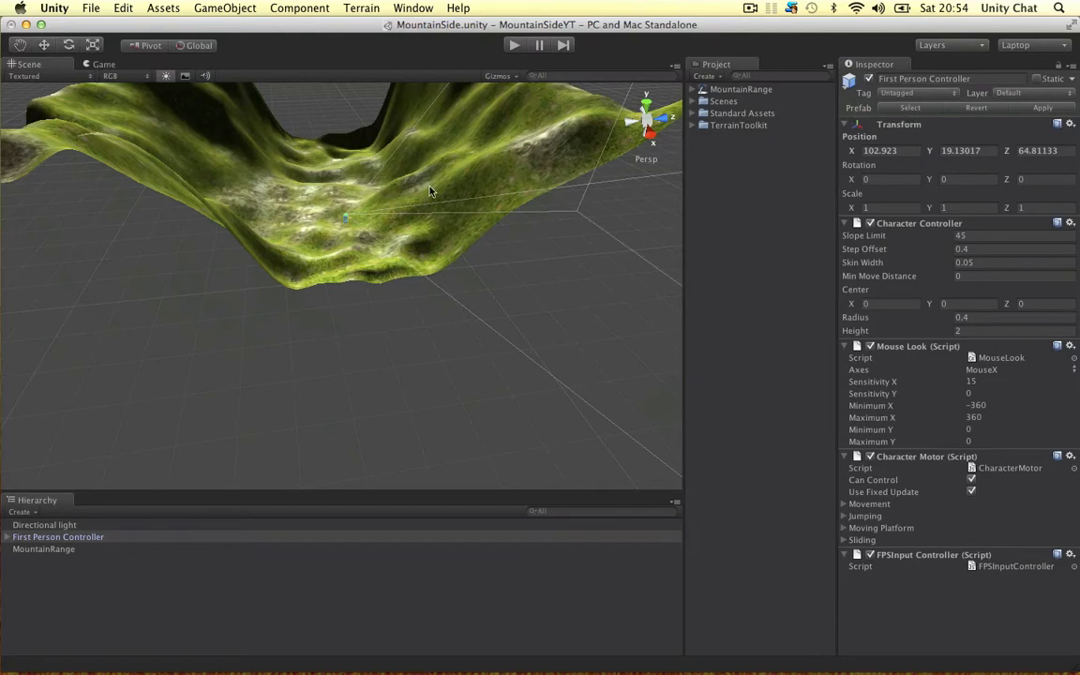
pyautogui.click(43, 548)
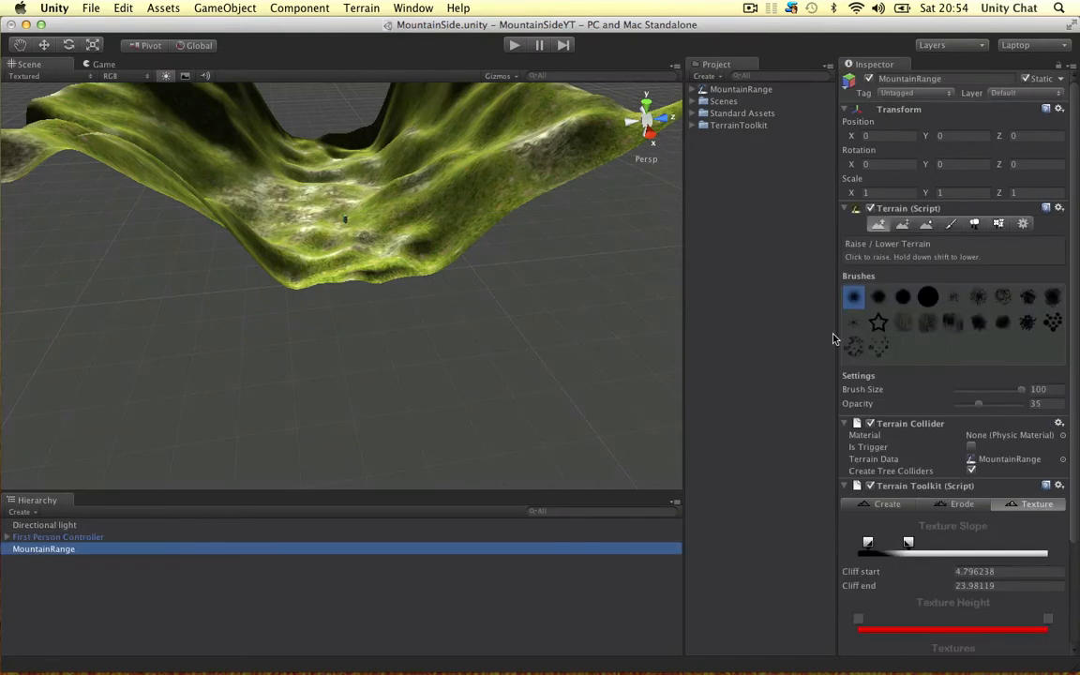
# Re-tile the Grass (Hill) and Cliff (Layered Rock) textures to Tile Size 10 by 10
pyautogui.scroll(-3)
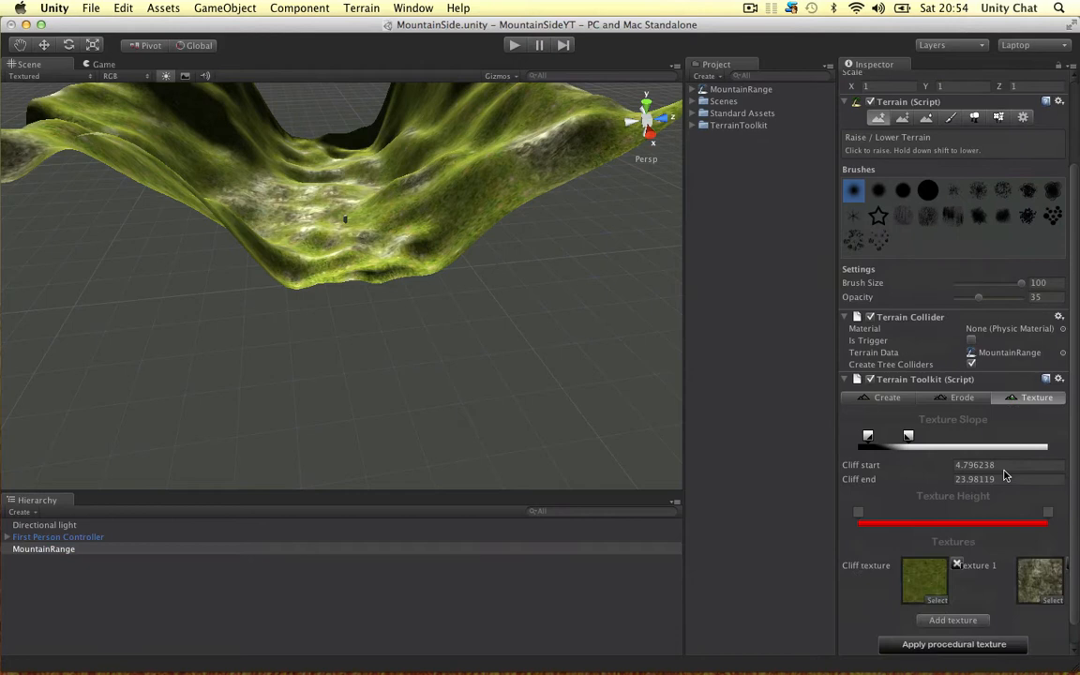
pyautogui.click(950, 129)
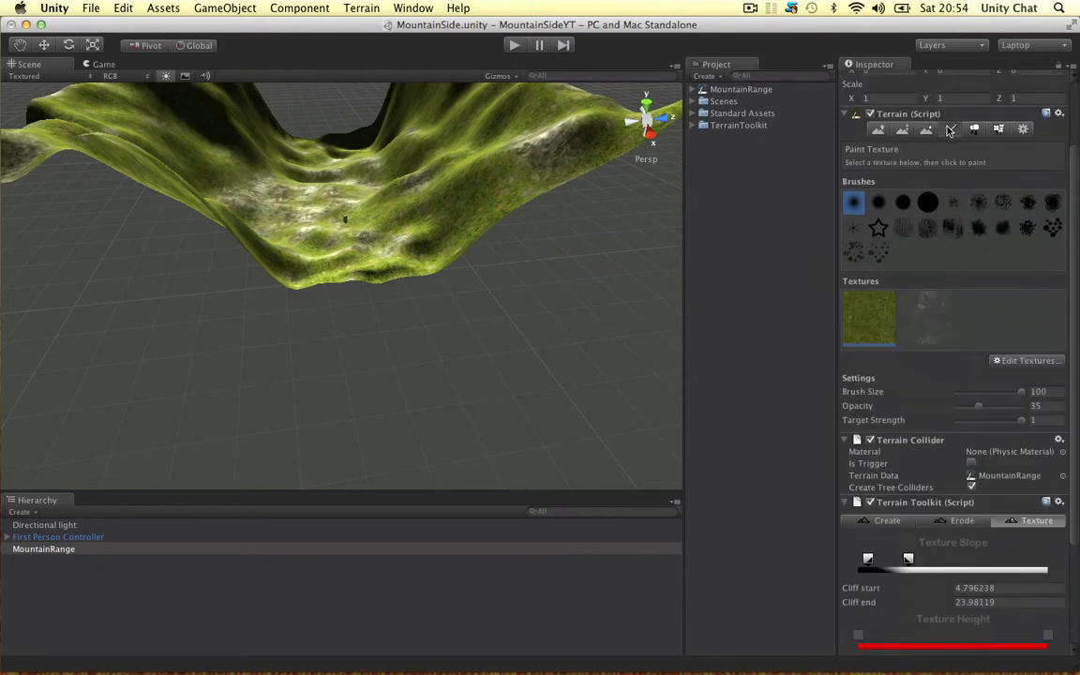
pyautogui.click(951, 126)
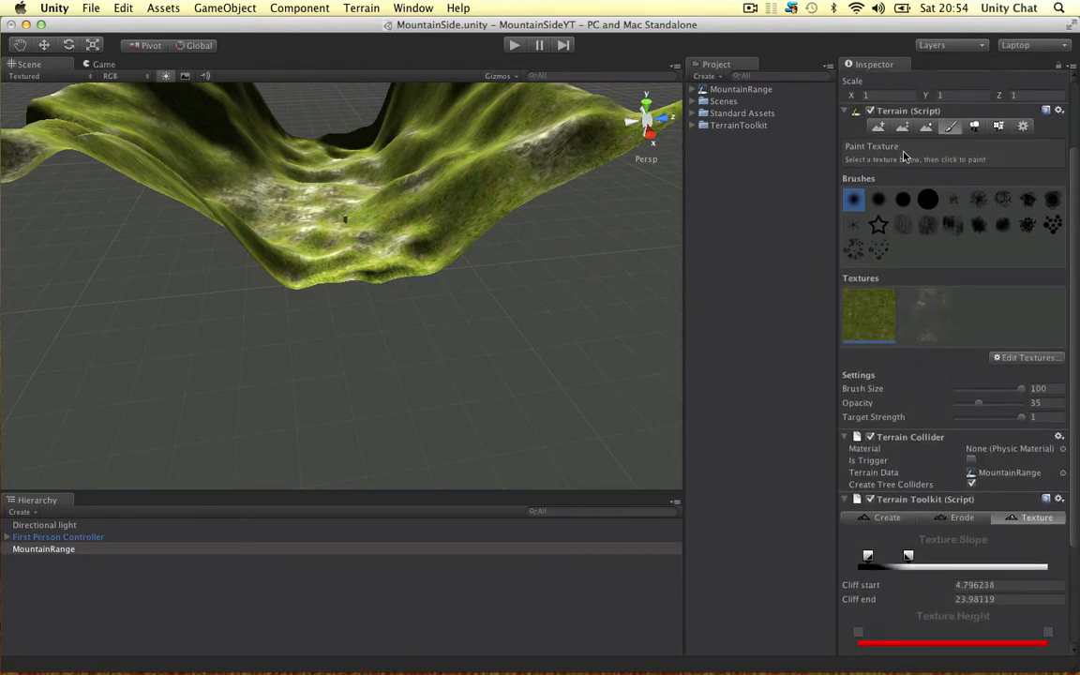
pyautogui.click(1027, 357)
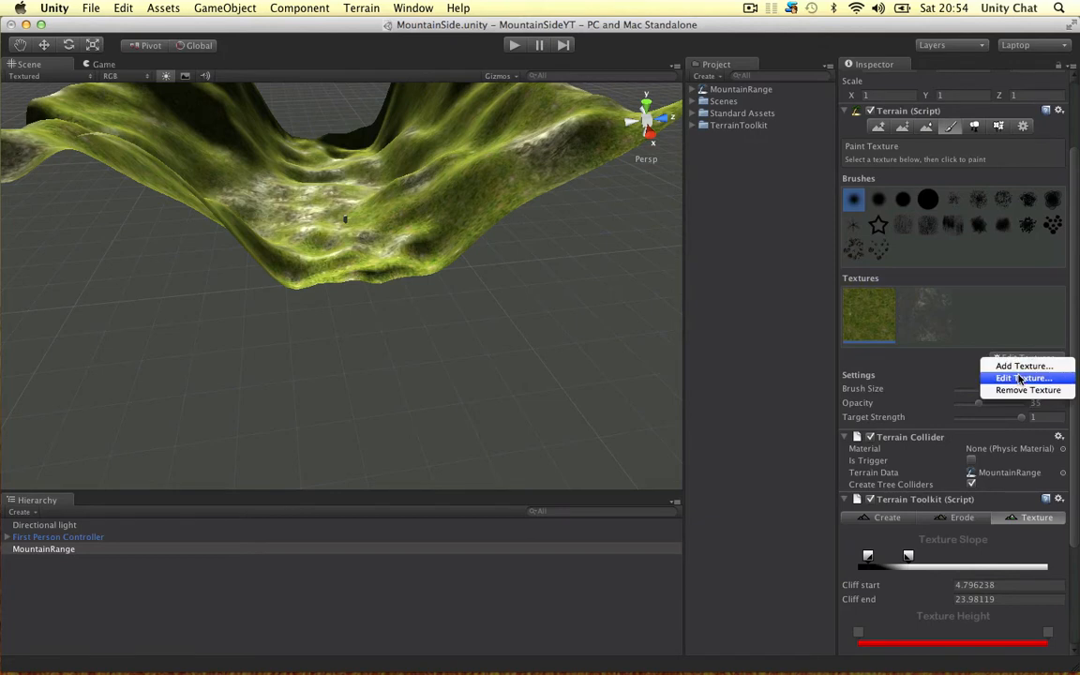
pyautogui.click(1020, 378)
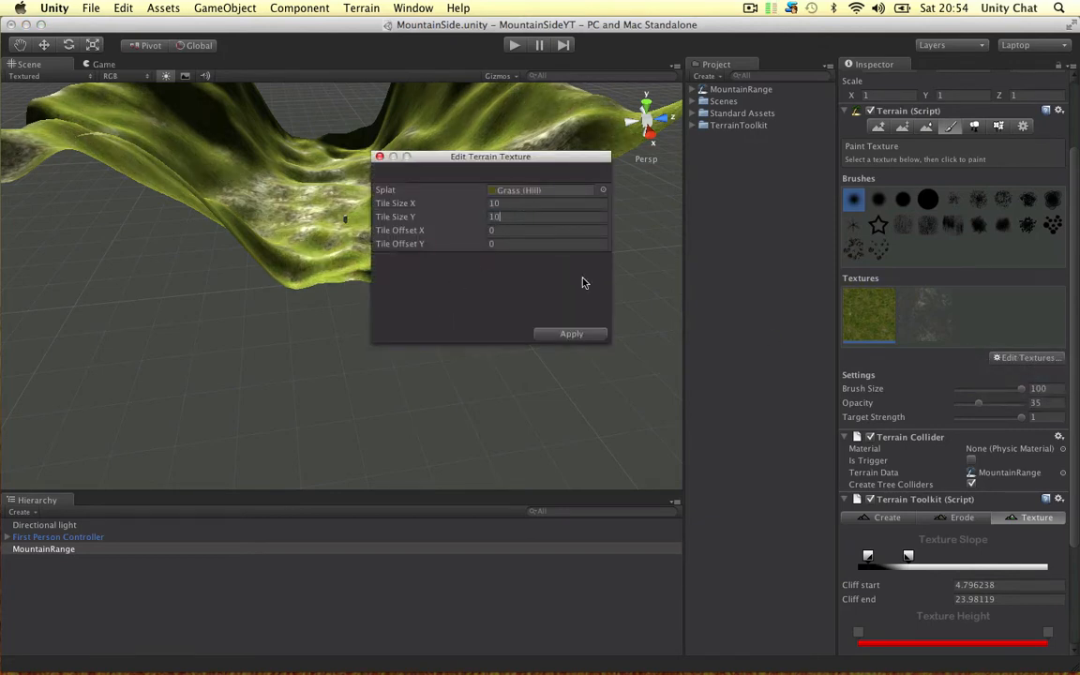
pyautogui.click(571, 334)
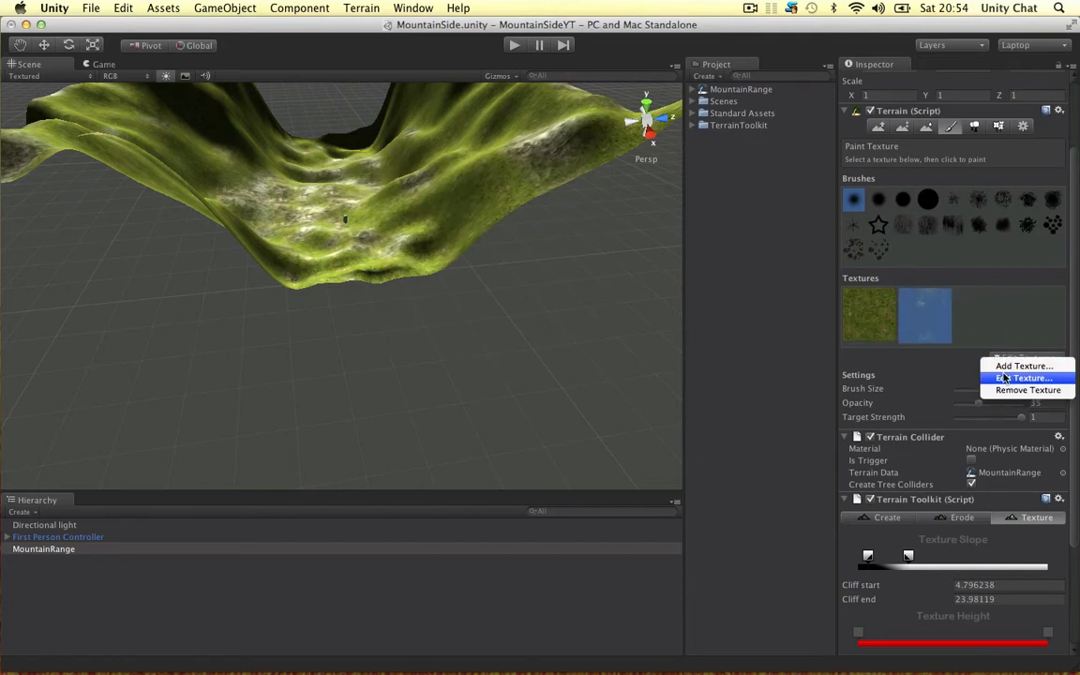
pyautogui.click(1023, 378)
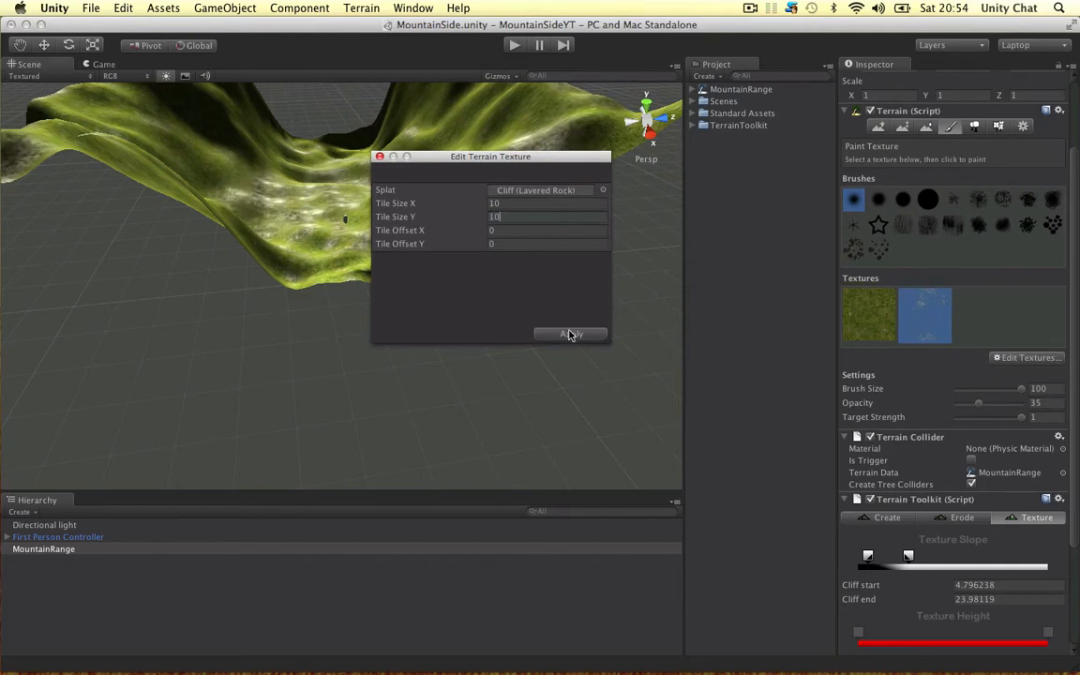
pyautogui.click(571, 333)
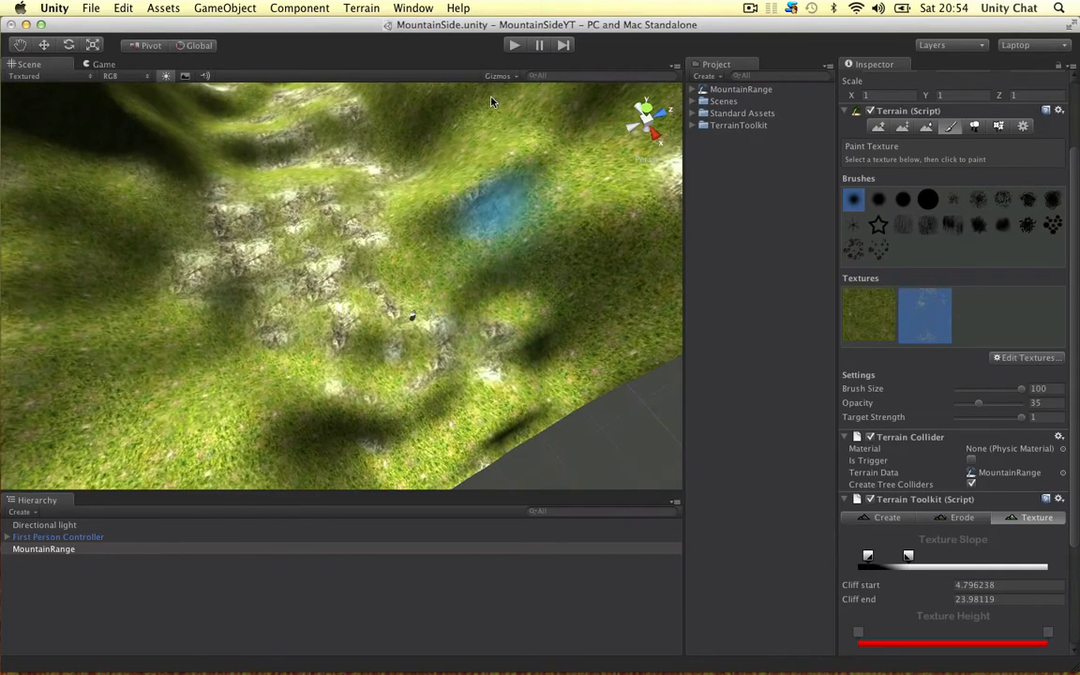
pyautogui.click(514, 44)
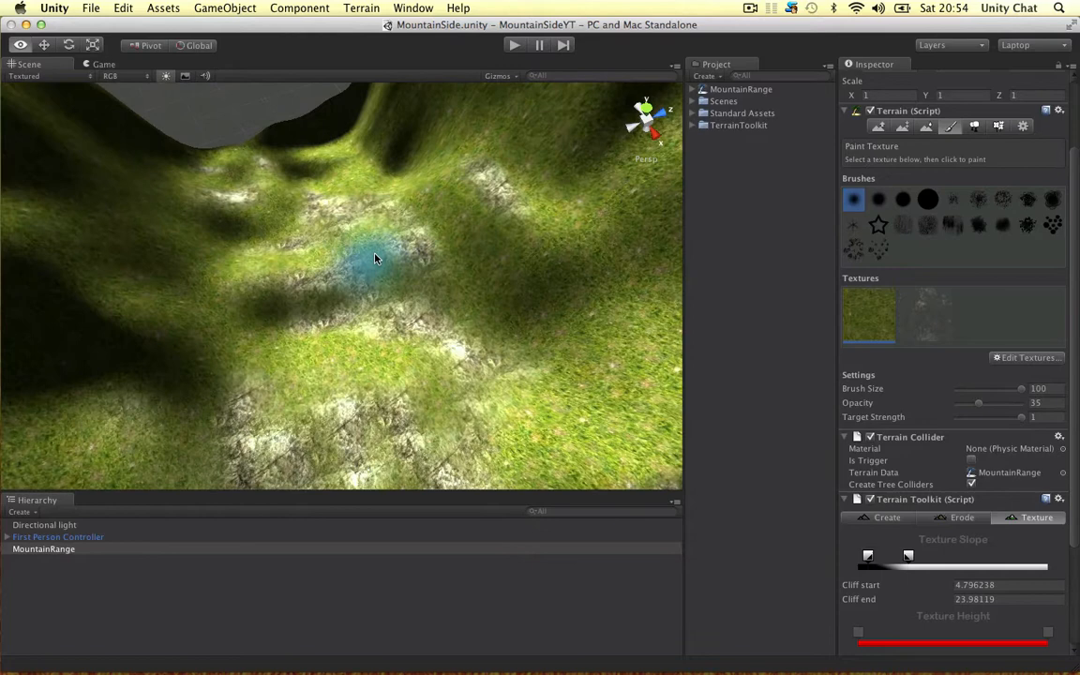
# Look over the re-tiled valley and return the terrain to Raise / Lower sculpting
pyautogui.moveTo(375, 258); pyautogui.dragTo(370, 234)
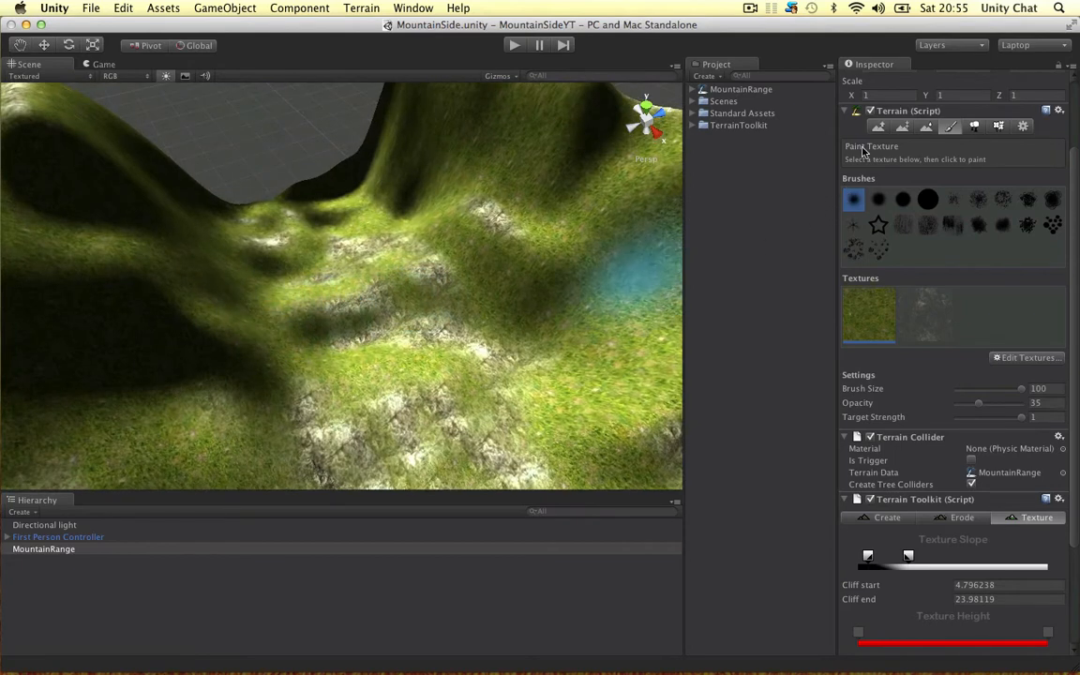
pyautogui.click(877, 125)
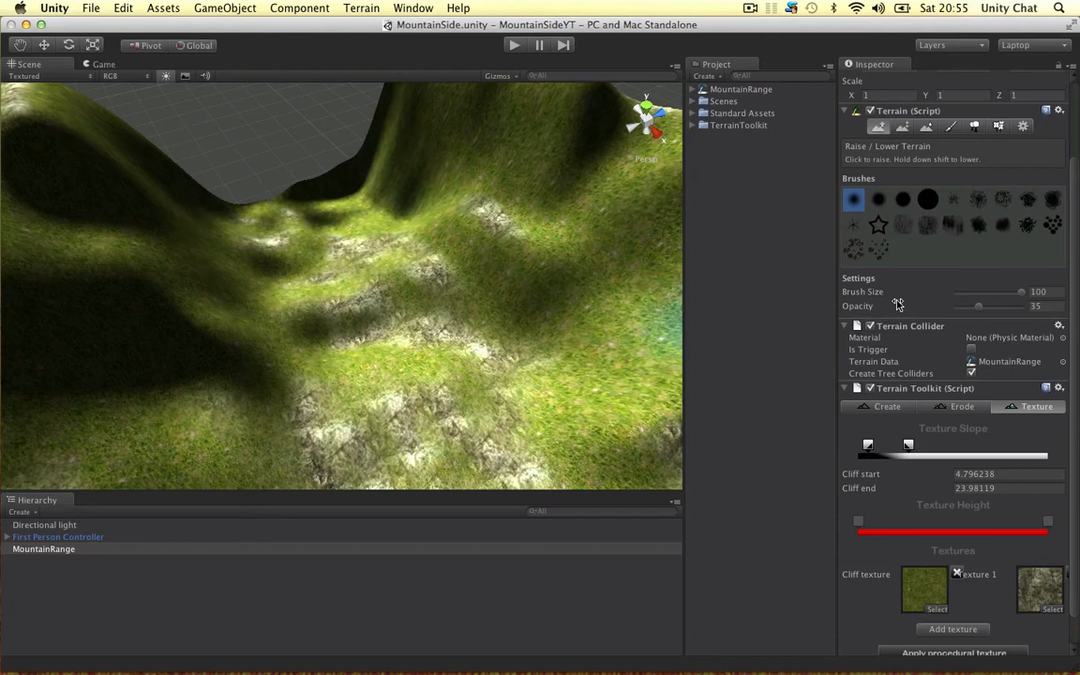
# At full brush opacity, dig a deep lake basin into the valley floor beside the cliff
pyautogui.moveTo(978, 306); pyautogui.dragTo(1040, 305)
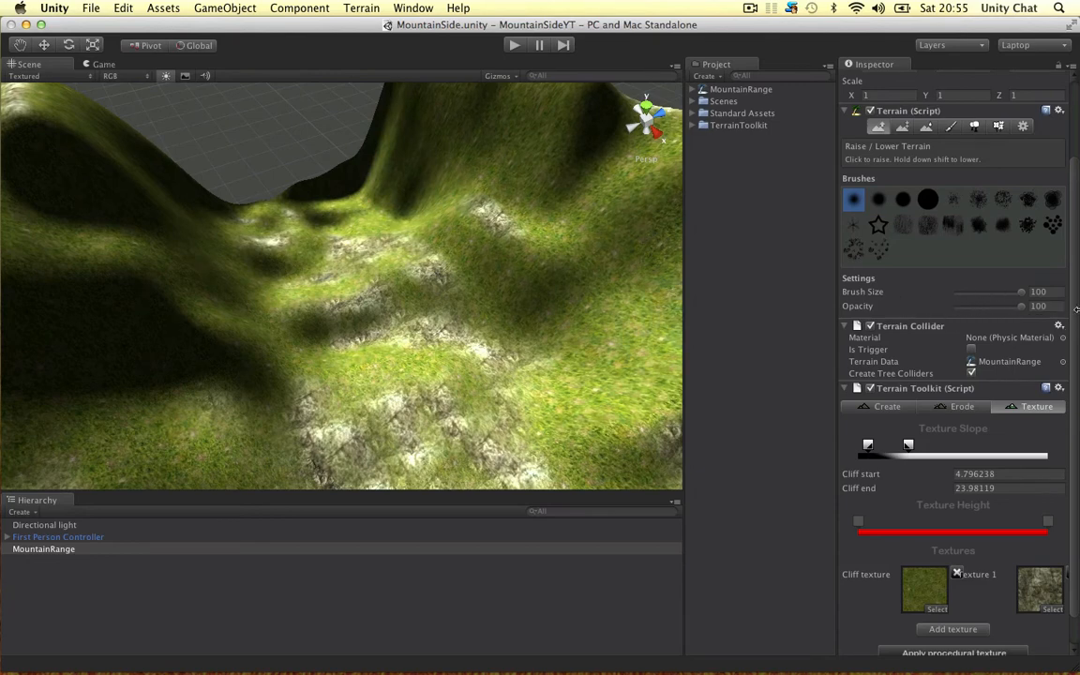
pyautogui.moveTo(888, 145)
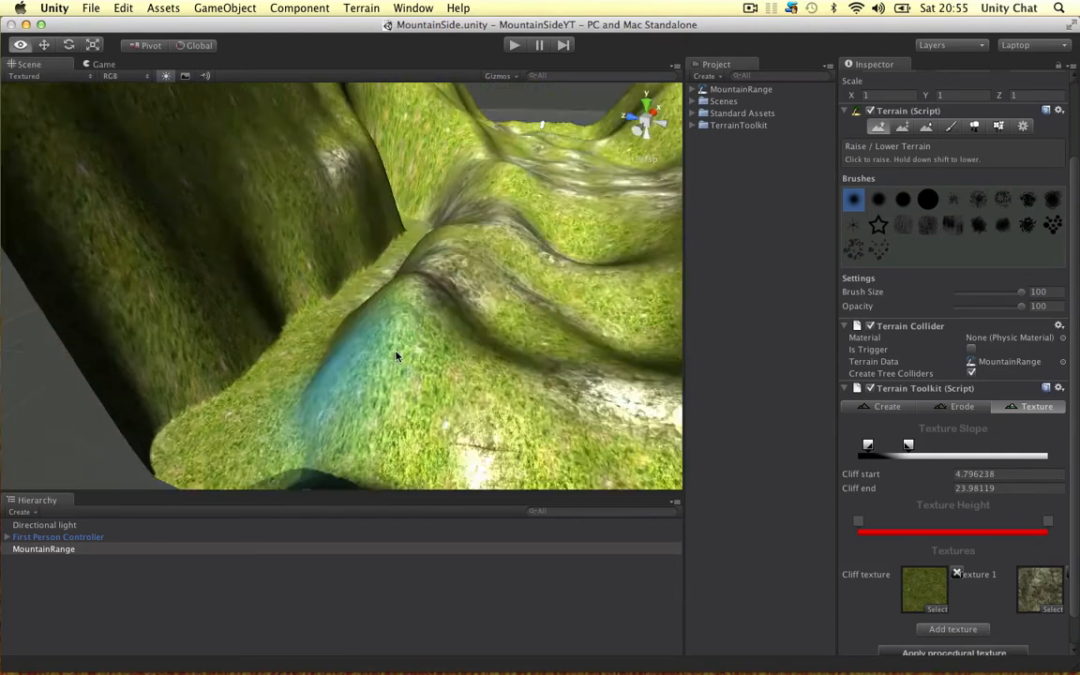
pyautogui.moveTo(397, 357); pyautogui.dragTo(204, 438)
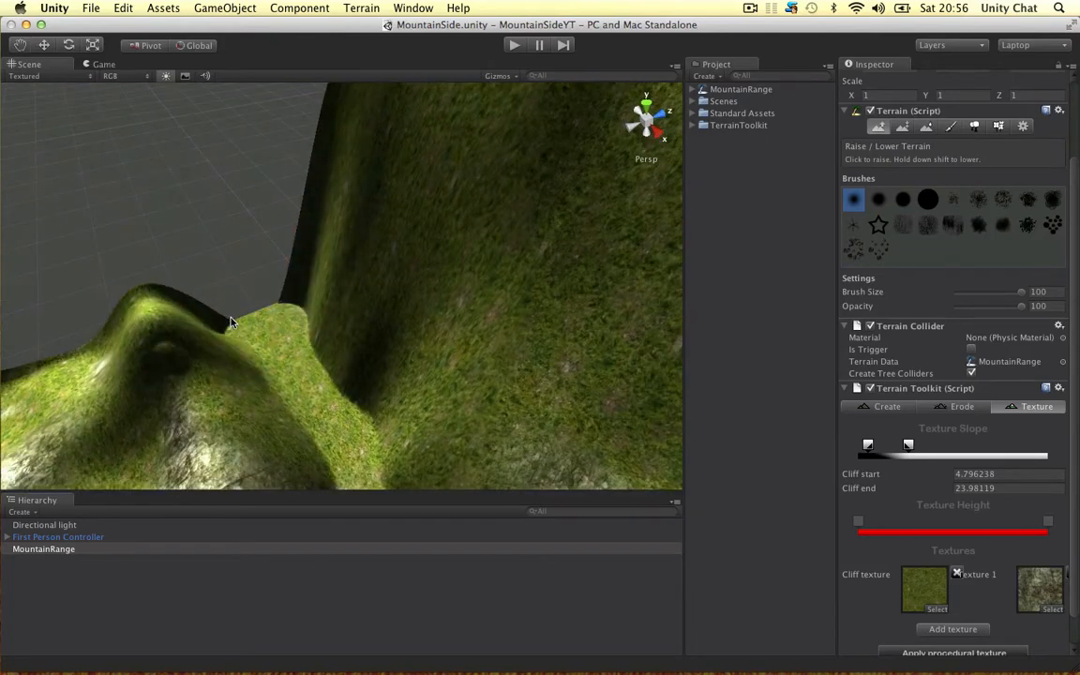
pyautogui.click(318, 298)
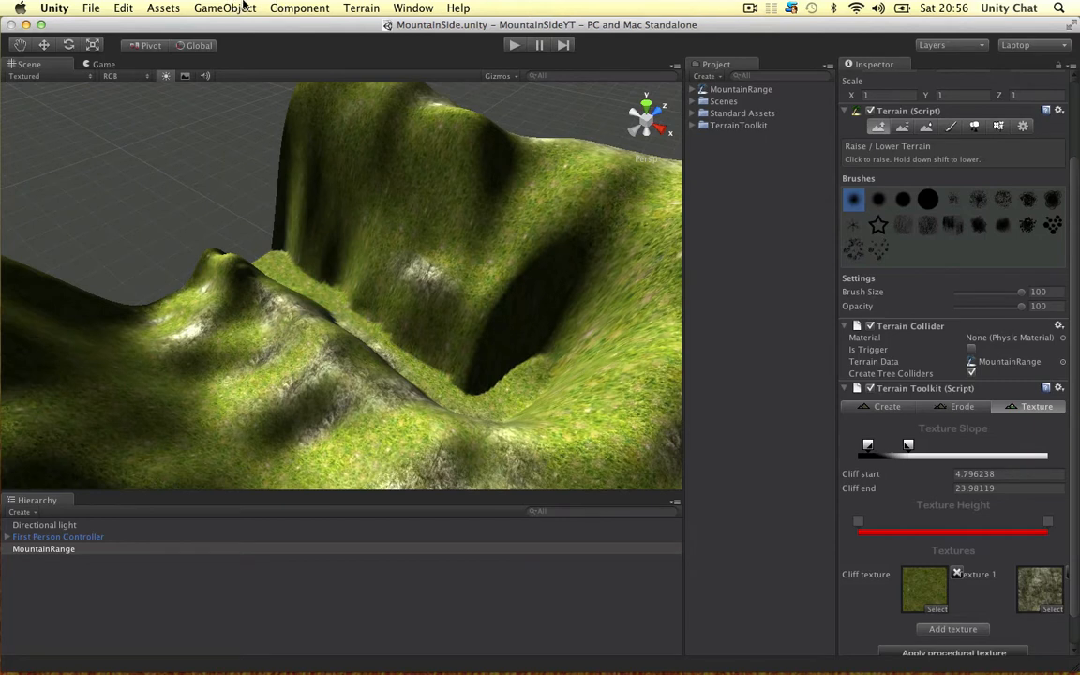
# Bring Daylight Water from Standard Assets > Water (Pro Only) into the scene hierarchy
pyautogui.click(225, 8)
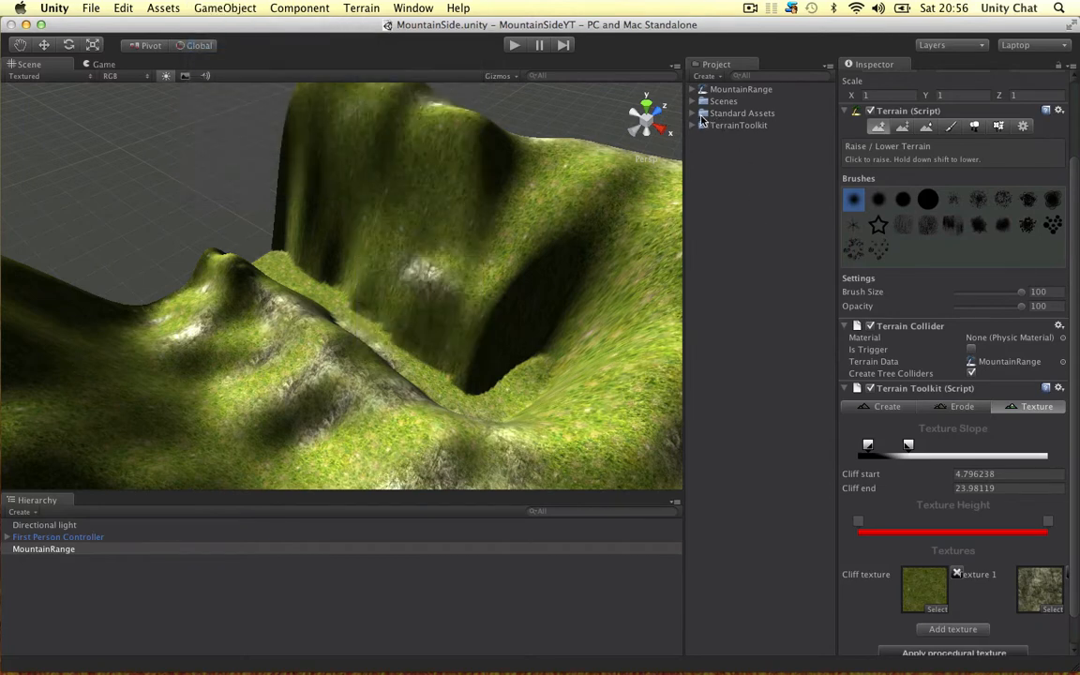
pyautogui.click(692, 112)
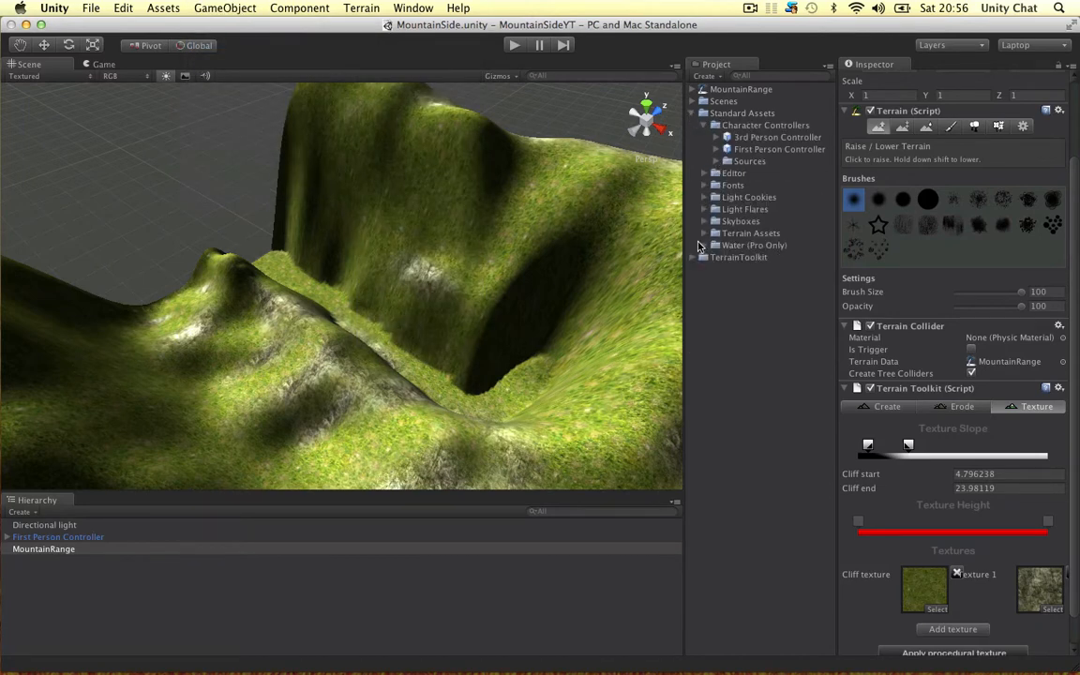
pyautogui.click(705, 244)
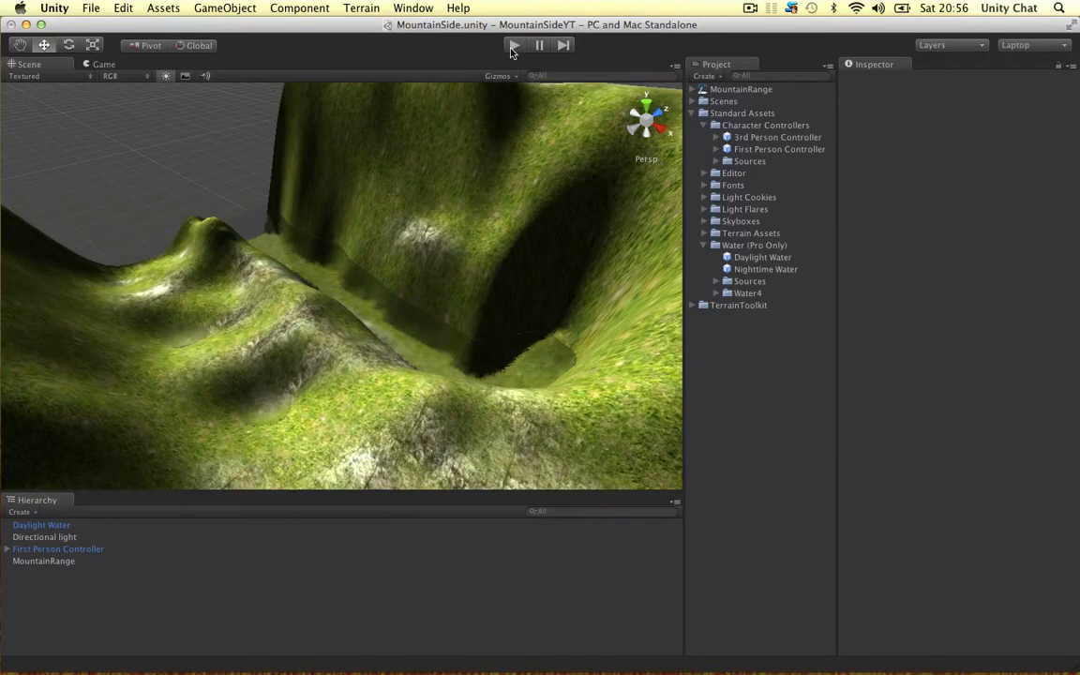
# Set the controller's Character Motor max forward, sideways and backwards speeds to 12 and play-test it
pyautogui.click(515, 45)
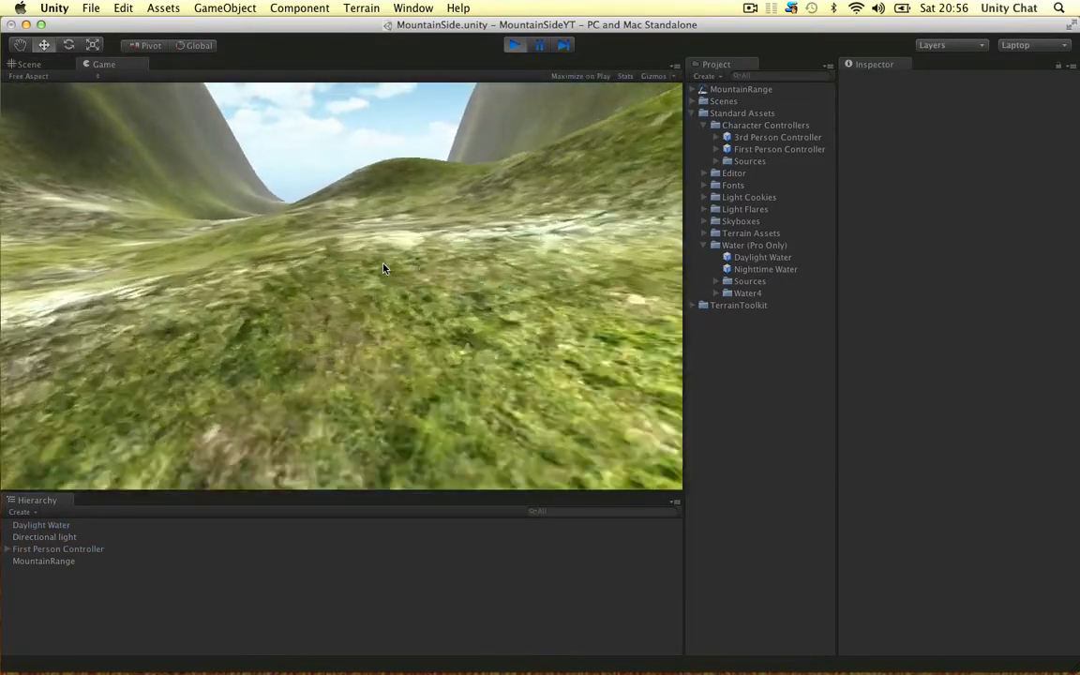
pyautogui.click(516, 45)
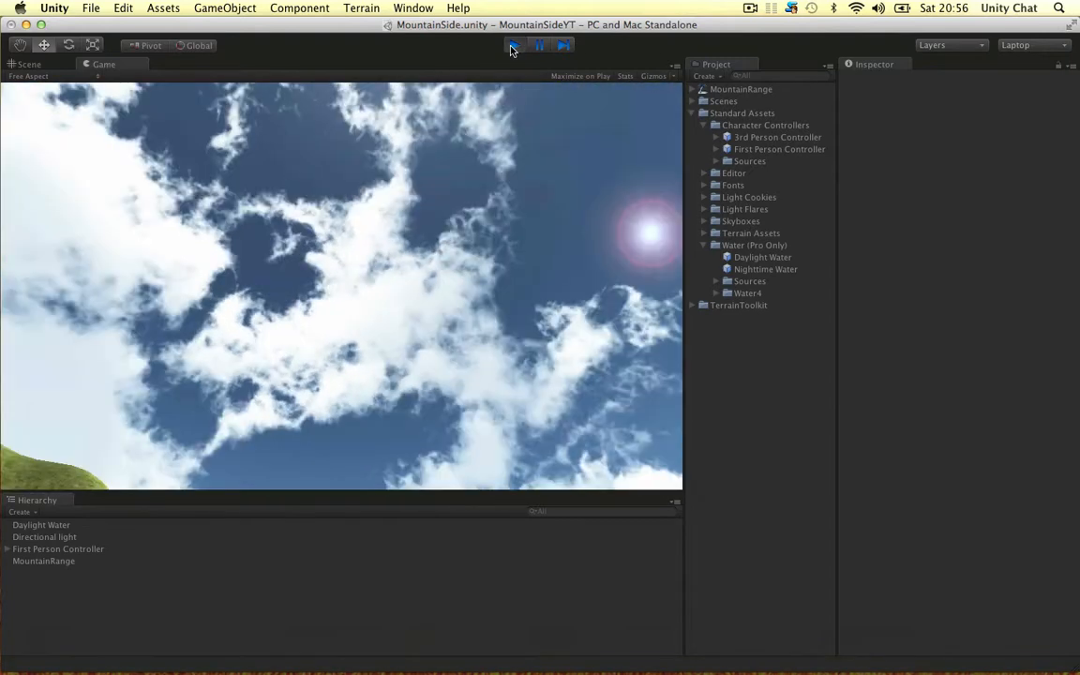
pyautogui.click(59, 548)
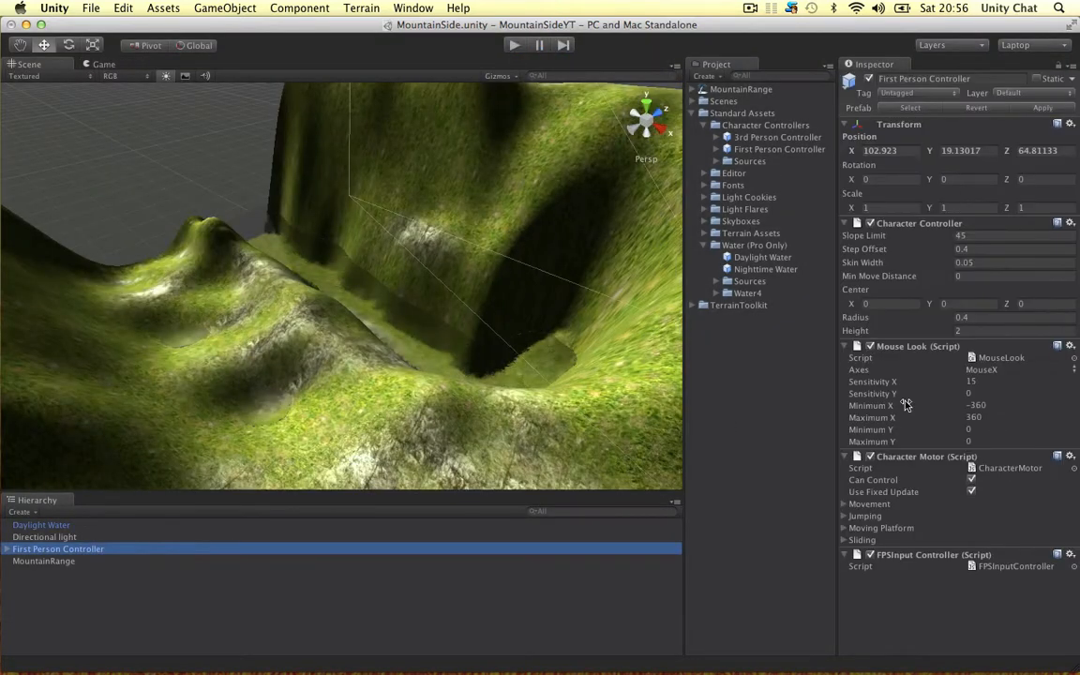
pyautogui.click(869, 504)
pyautogui.write('12')
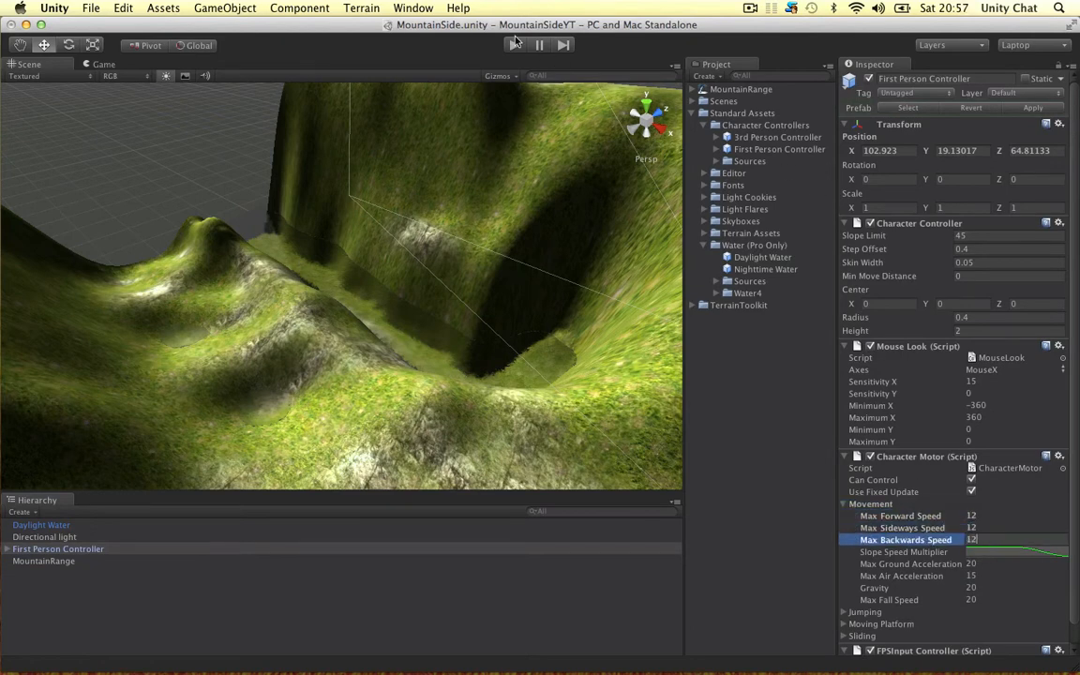
pyautogui.click(517, 44)
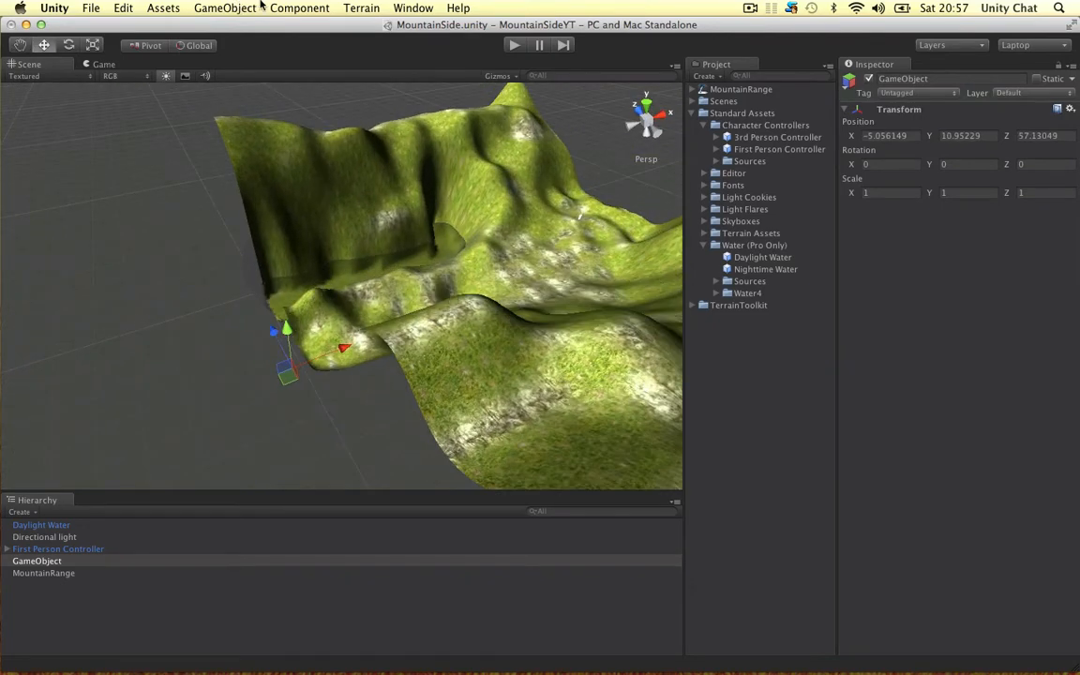
# Give the empty object a Box Collider sized 4.49/54.9/100, rotated Y 90, forming End and Top walls
pyautogui.click(299, 8)
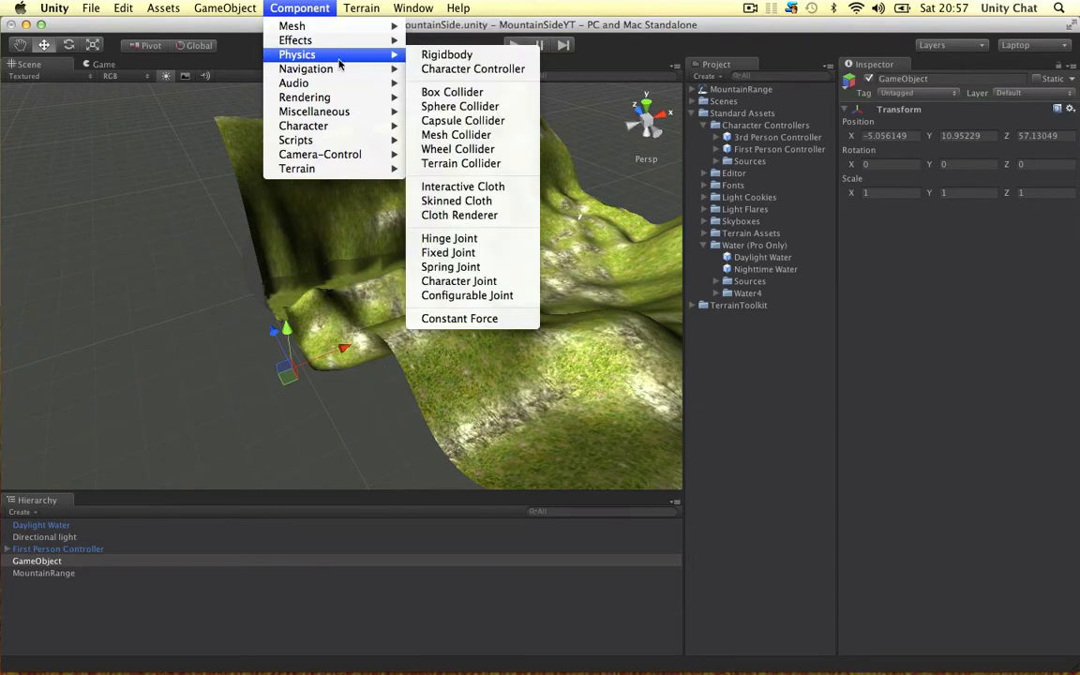
pyautogui.click(452, 91)
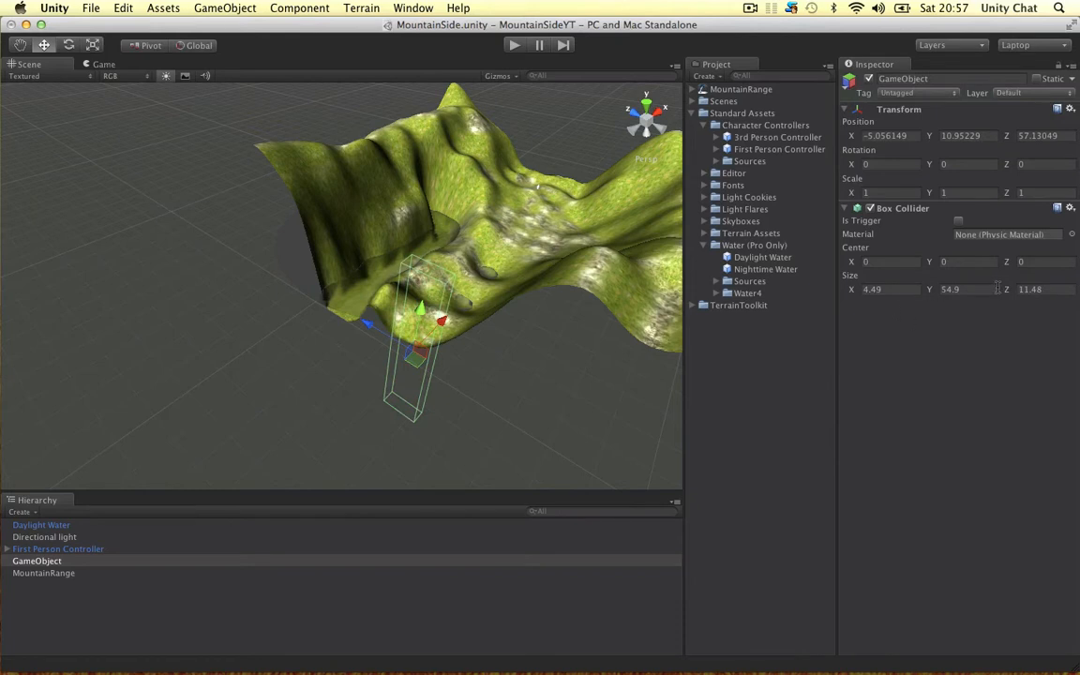
pyautogui.moveTo(1029, 289); pyautogui.dragTo(1050, 288)
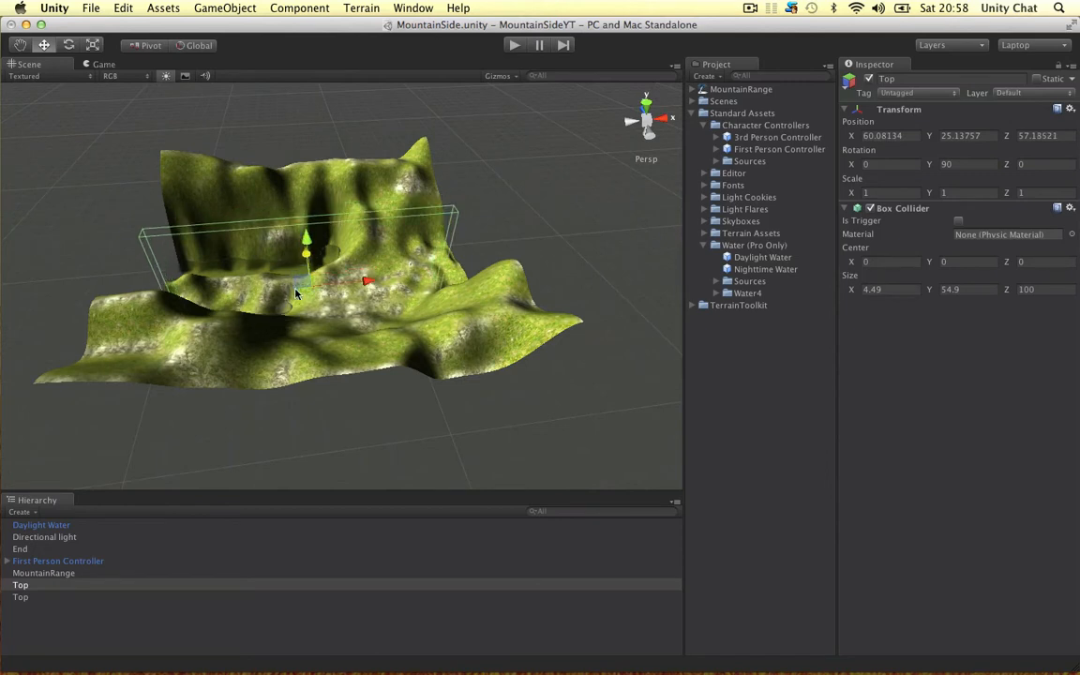
# Position the End, Left, Right and Top collider walls along the terrain's four edges
pyautogui.moveTo(307, 242); pyautogui.dragTo(317, 326)
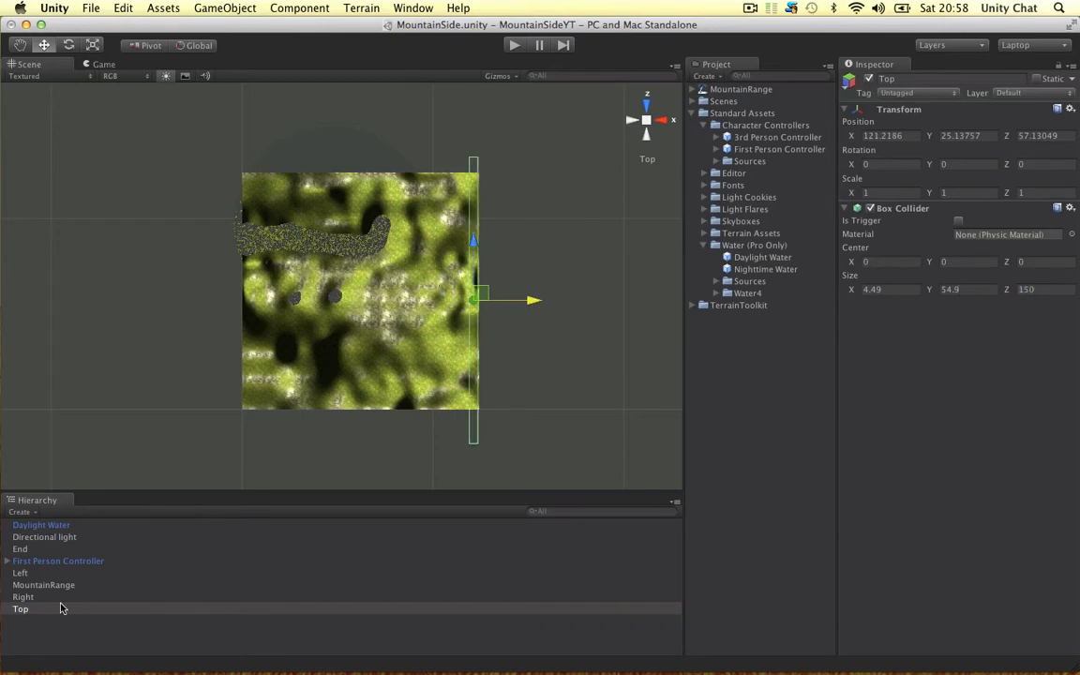
pyautogui.click(19, 548)
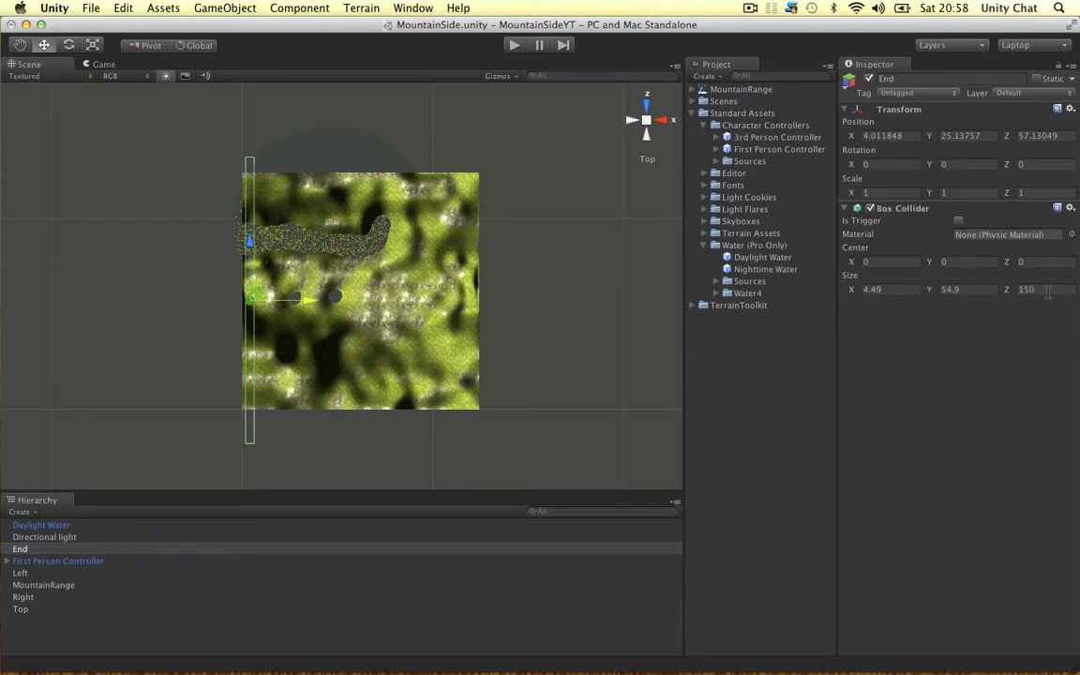
pyautogui.click(19, 573)
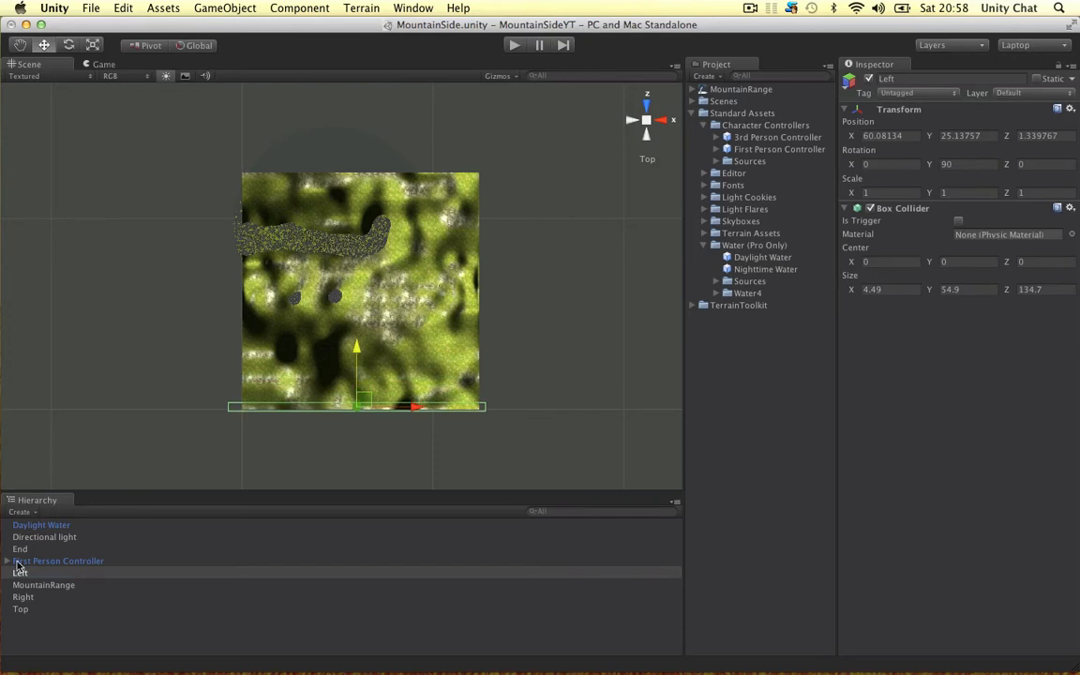
pyautogui.click(225, 8)
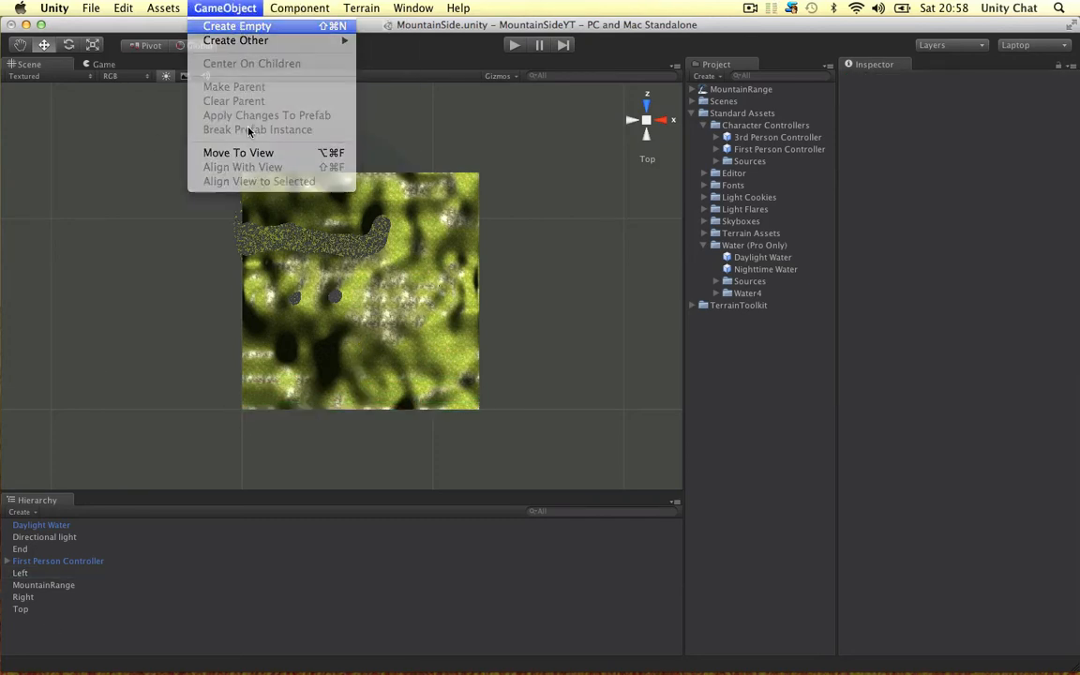
# Create an empty Barriers object and nest the End, Left, Right and Top walls under it
pyautogui.click(236, 26)
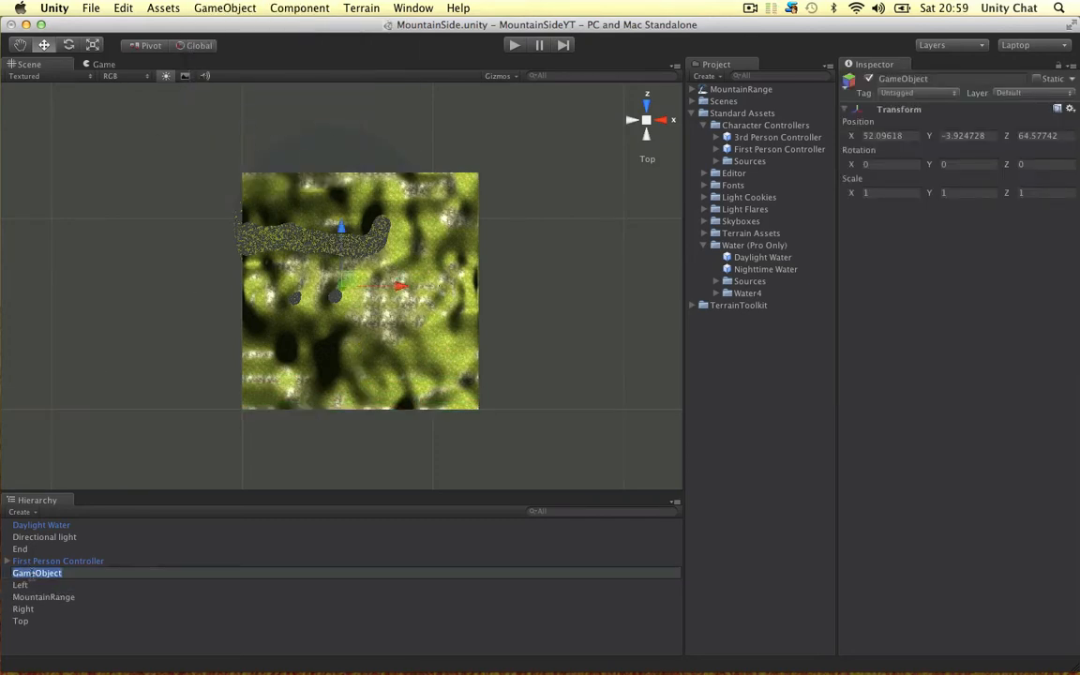
pyautogui.click(28, 525)
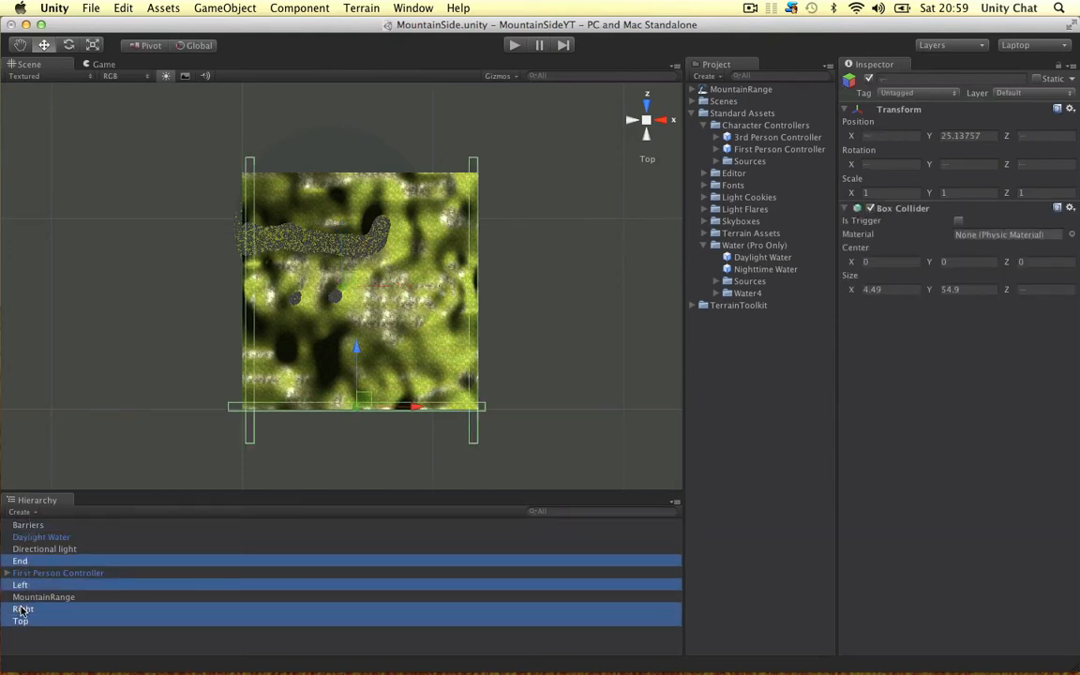
pyautogui.click(29, 525)
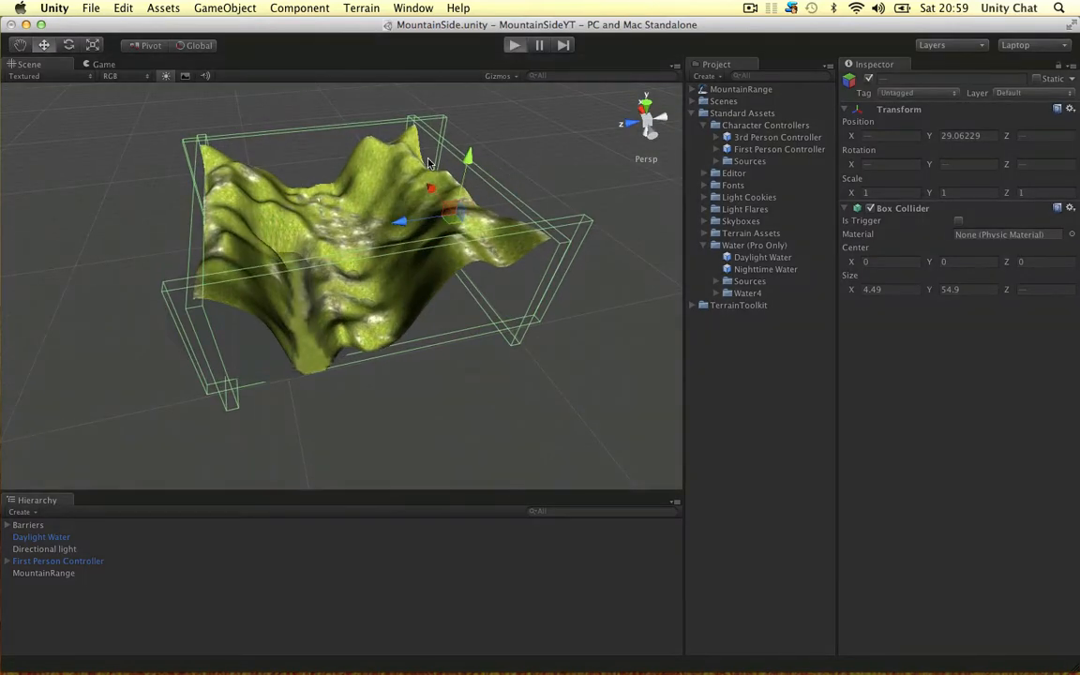
pyautogui.click(514, 45)
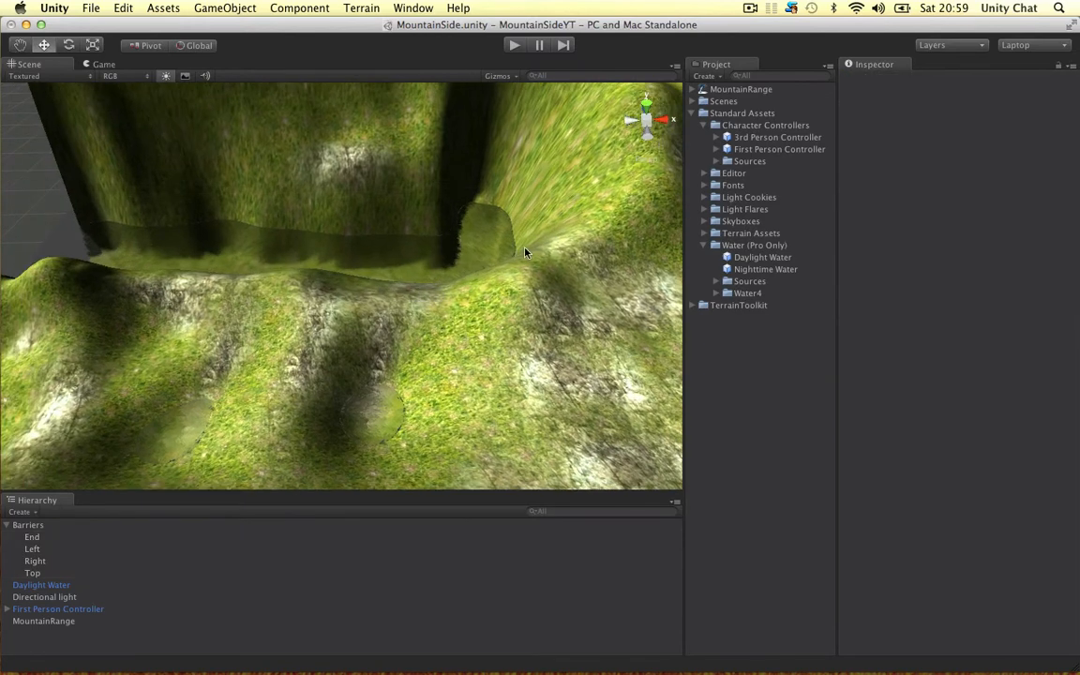
# Select MountainRange and sculpt around the lake basin and valley channel with Raise / Lower Terrain
pyautogui.click(44, 621)
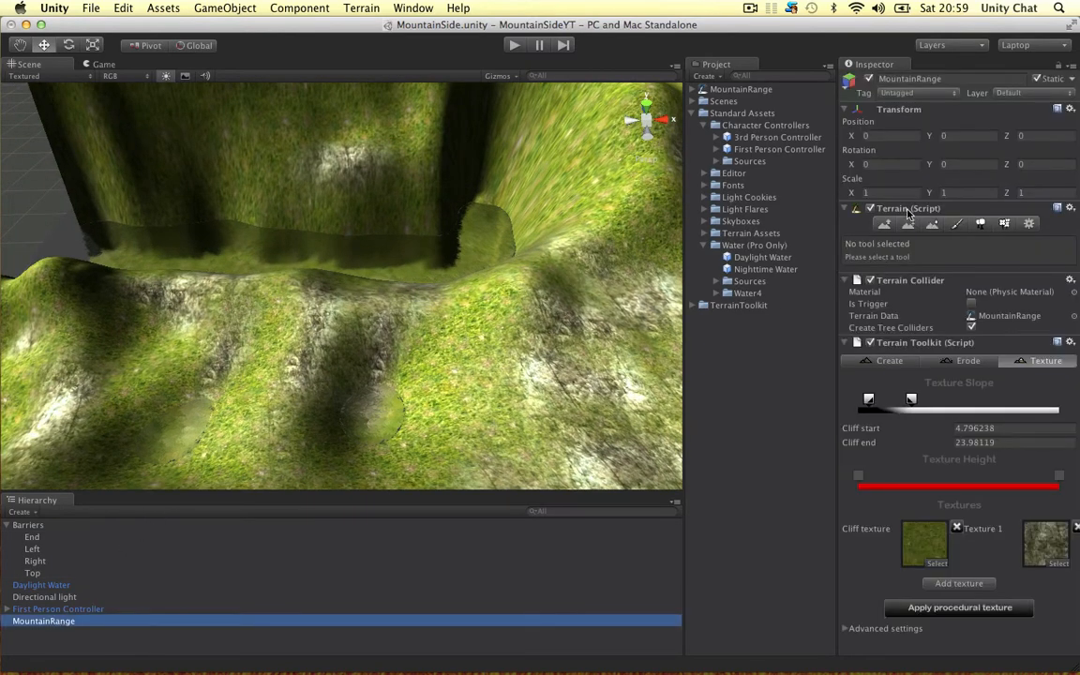
pyautogui.click(878, 223)
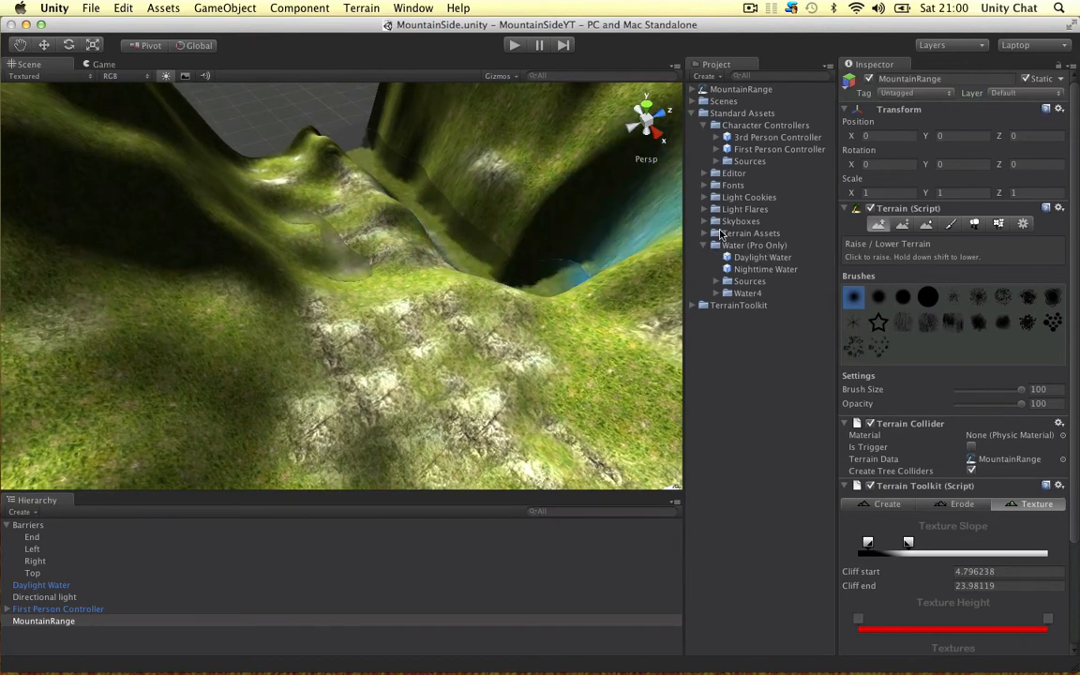
pyautogui.click(710, 245)
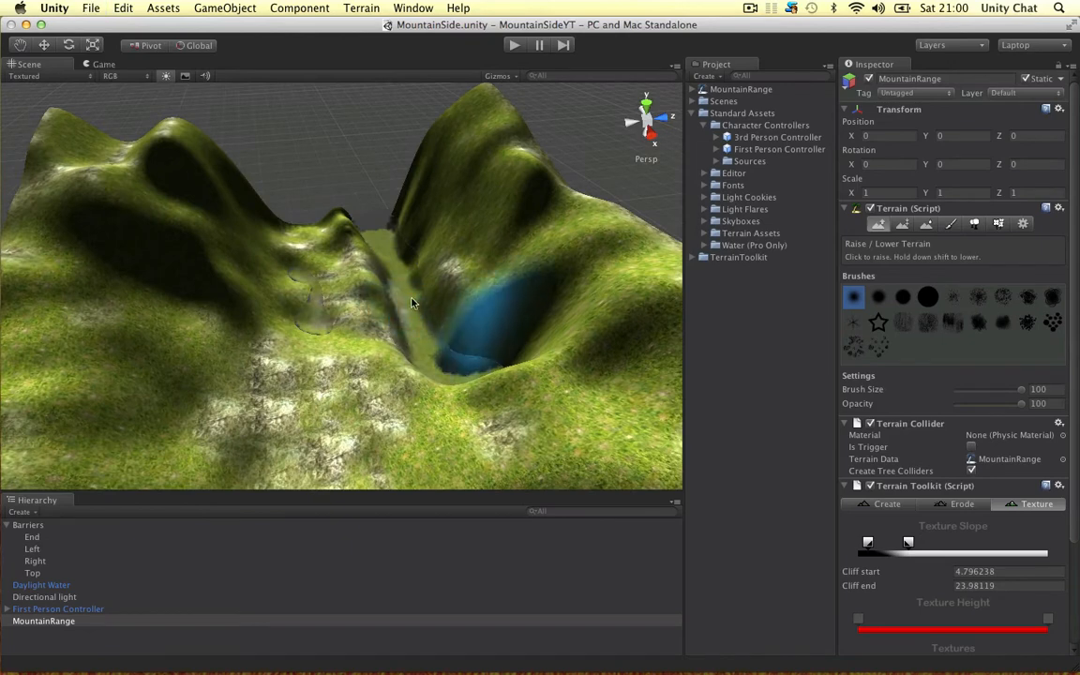
pyautogui.moveTo(413, 300); pyautogui.dragTo(384, 239)
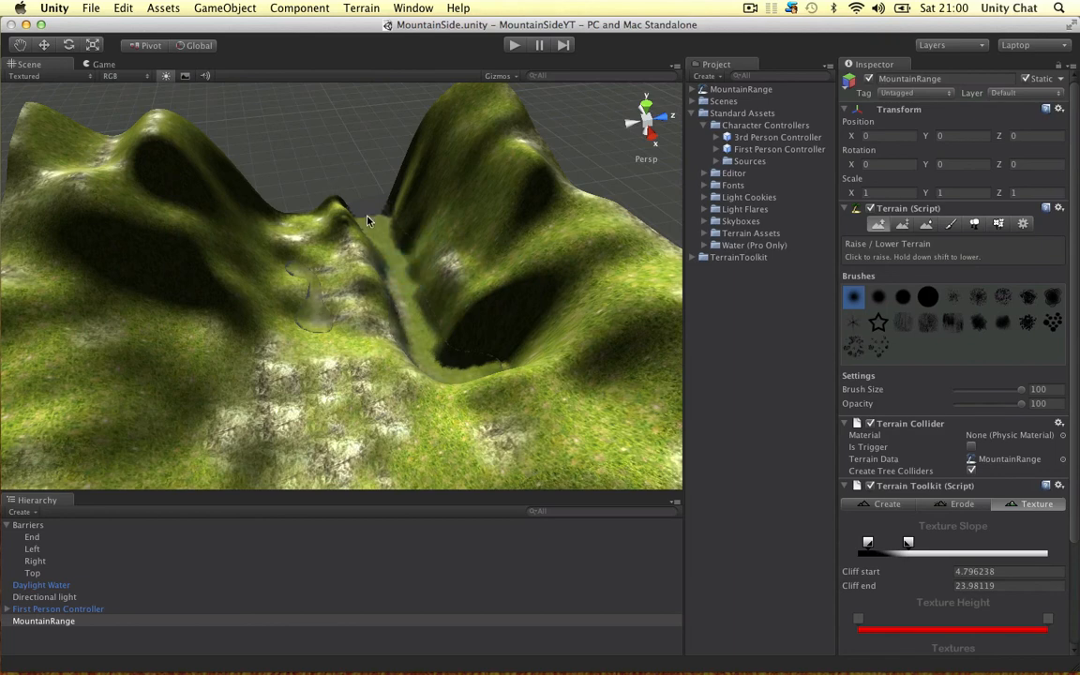
pyautogui.click(408, 246)
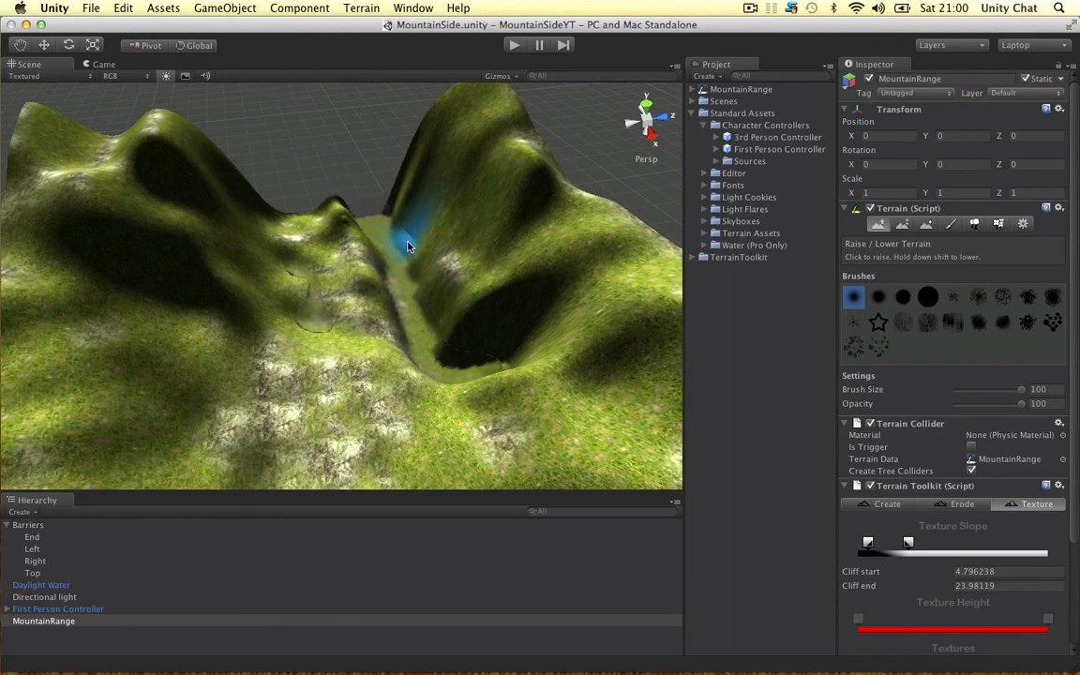